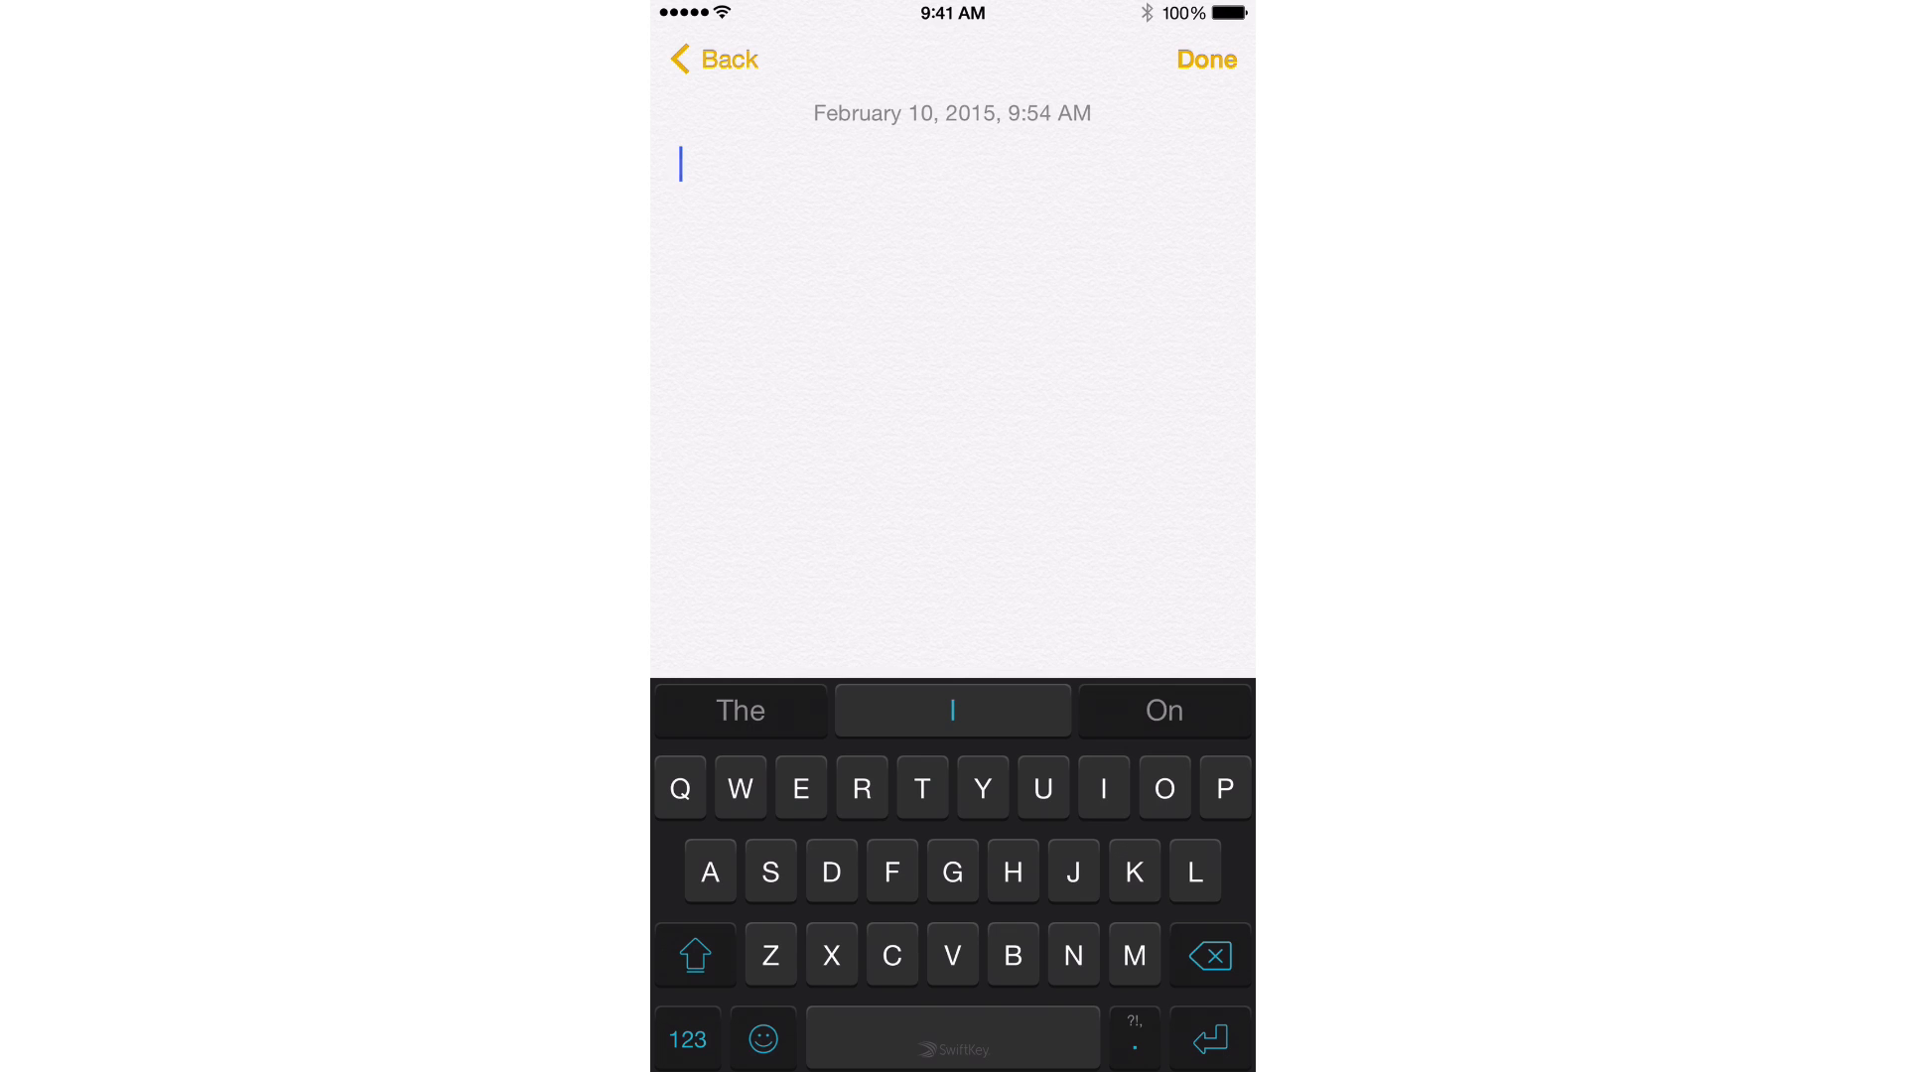
Browse the keyboard list, then switch the empty note from SwiftKey to the English keyboard.
click(762, 1036)
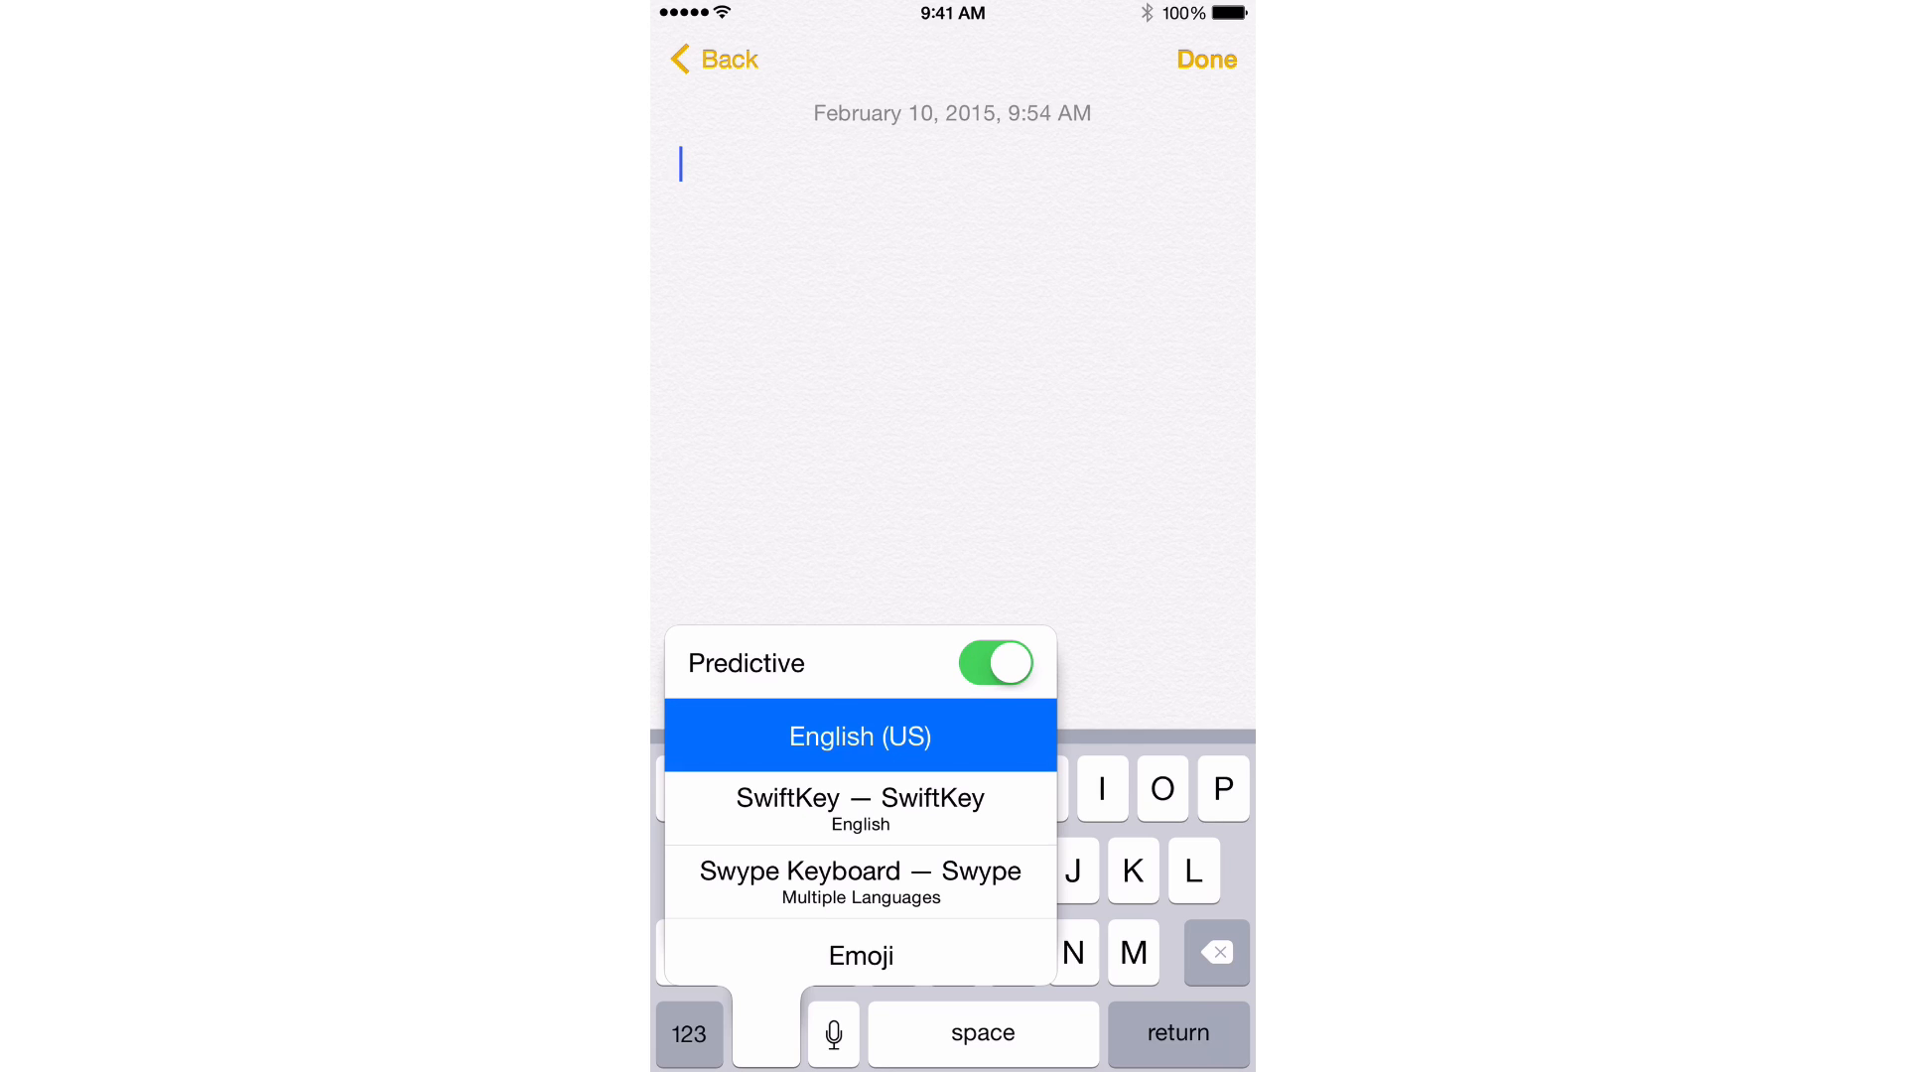
click(858, 808)
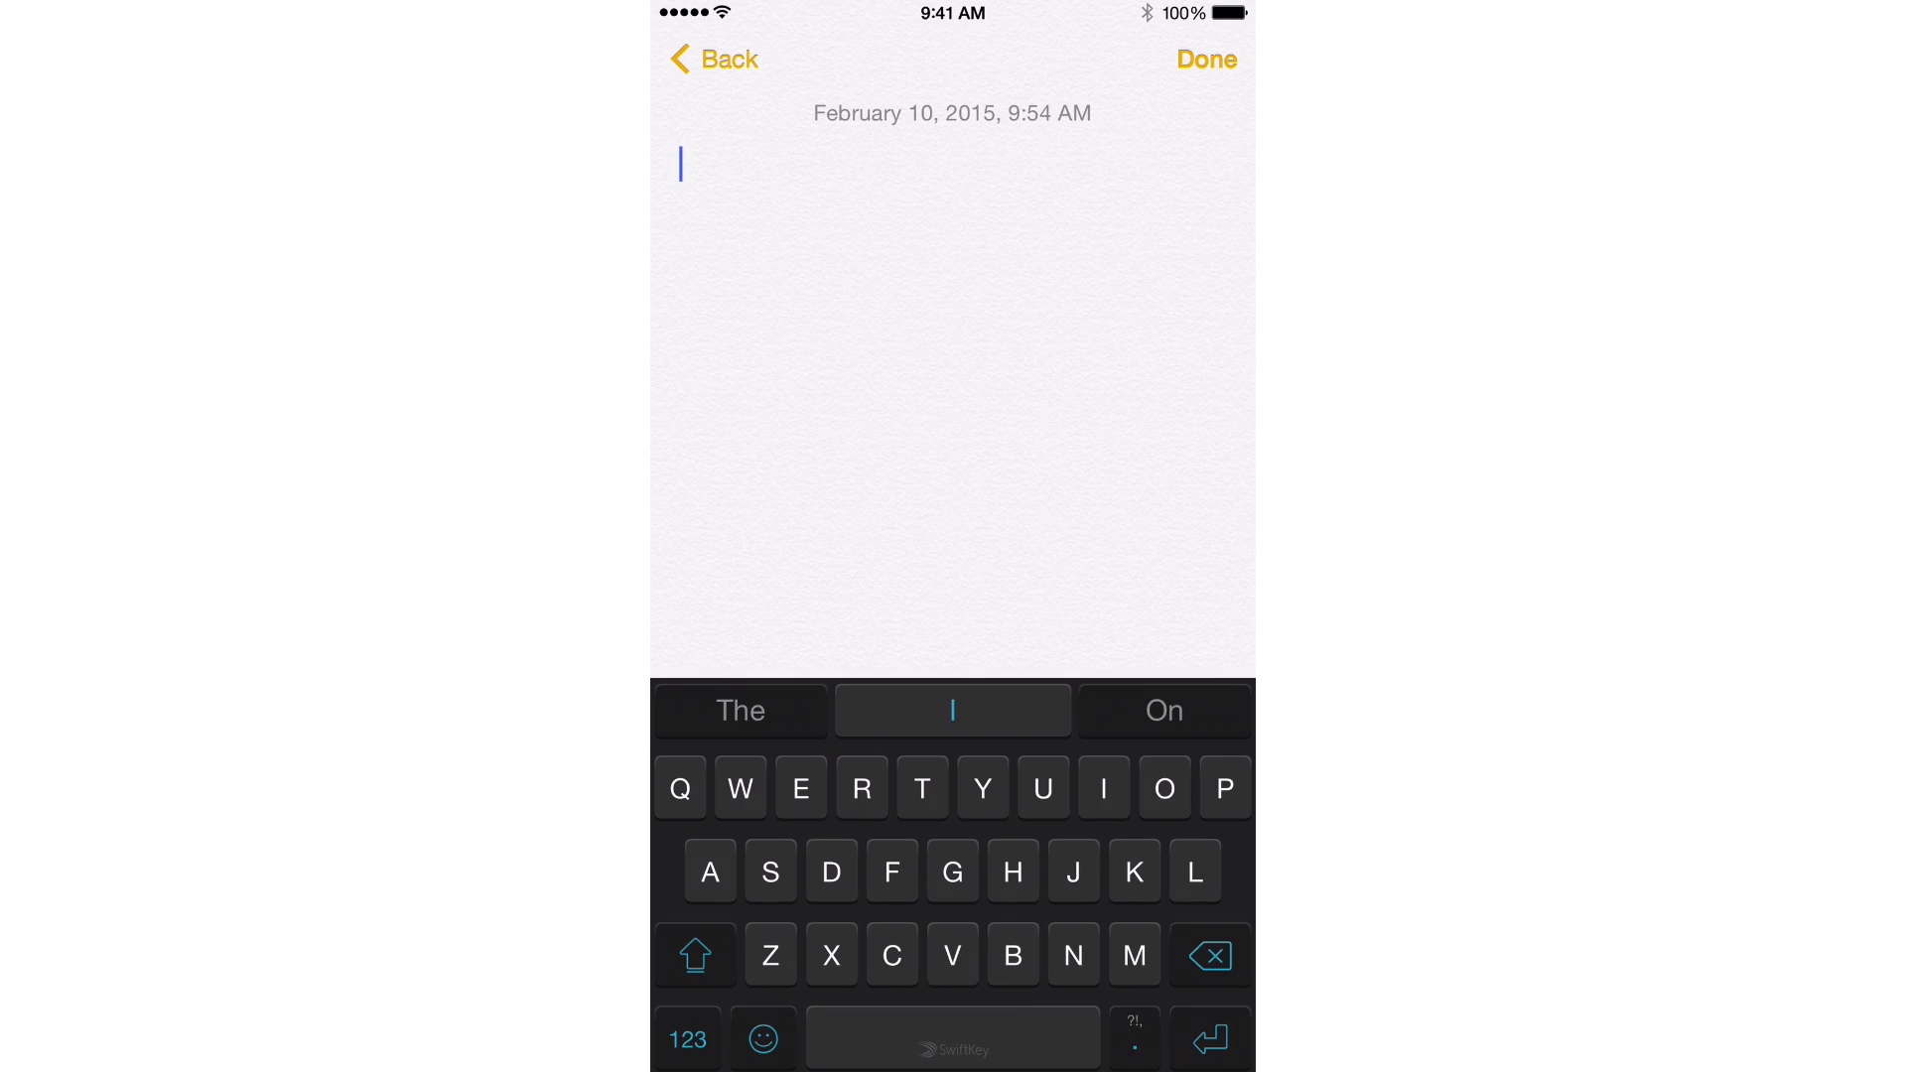
click(761, 1036)
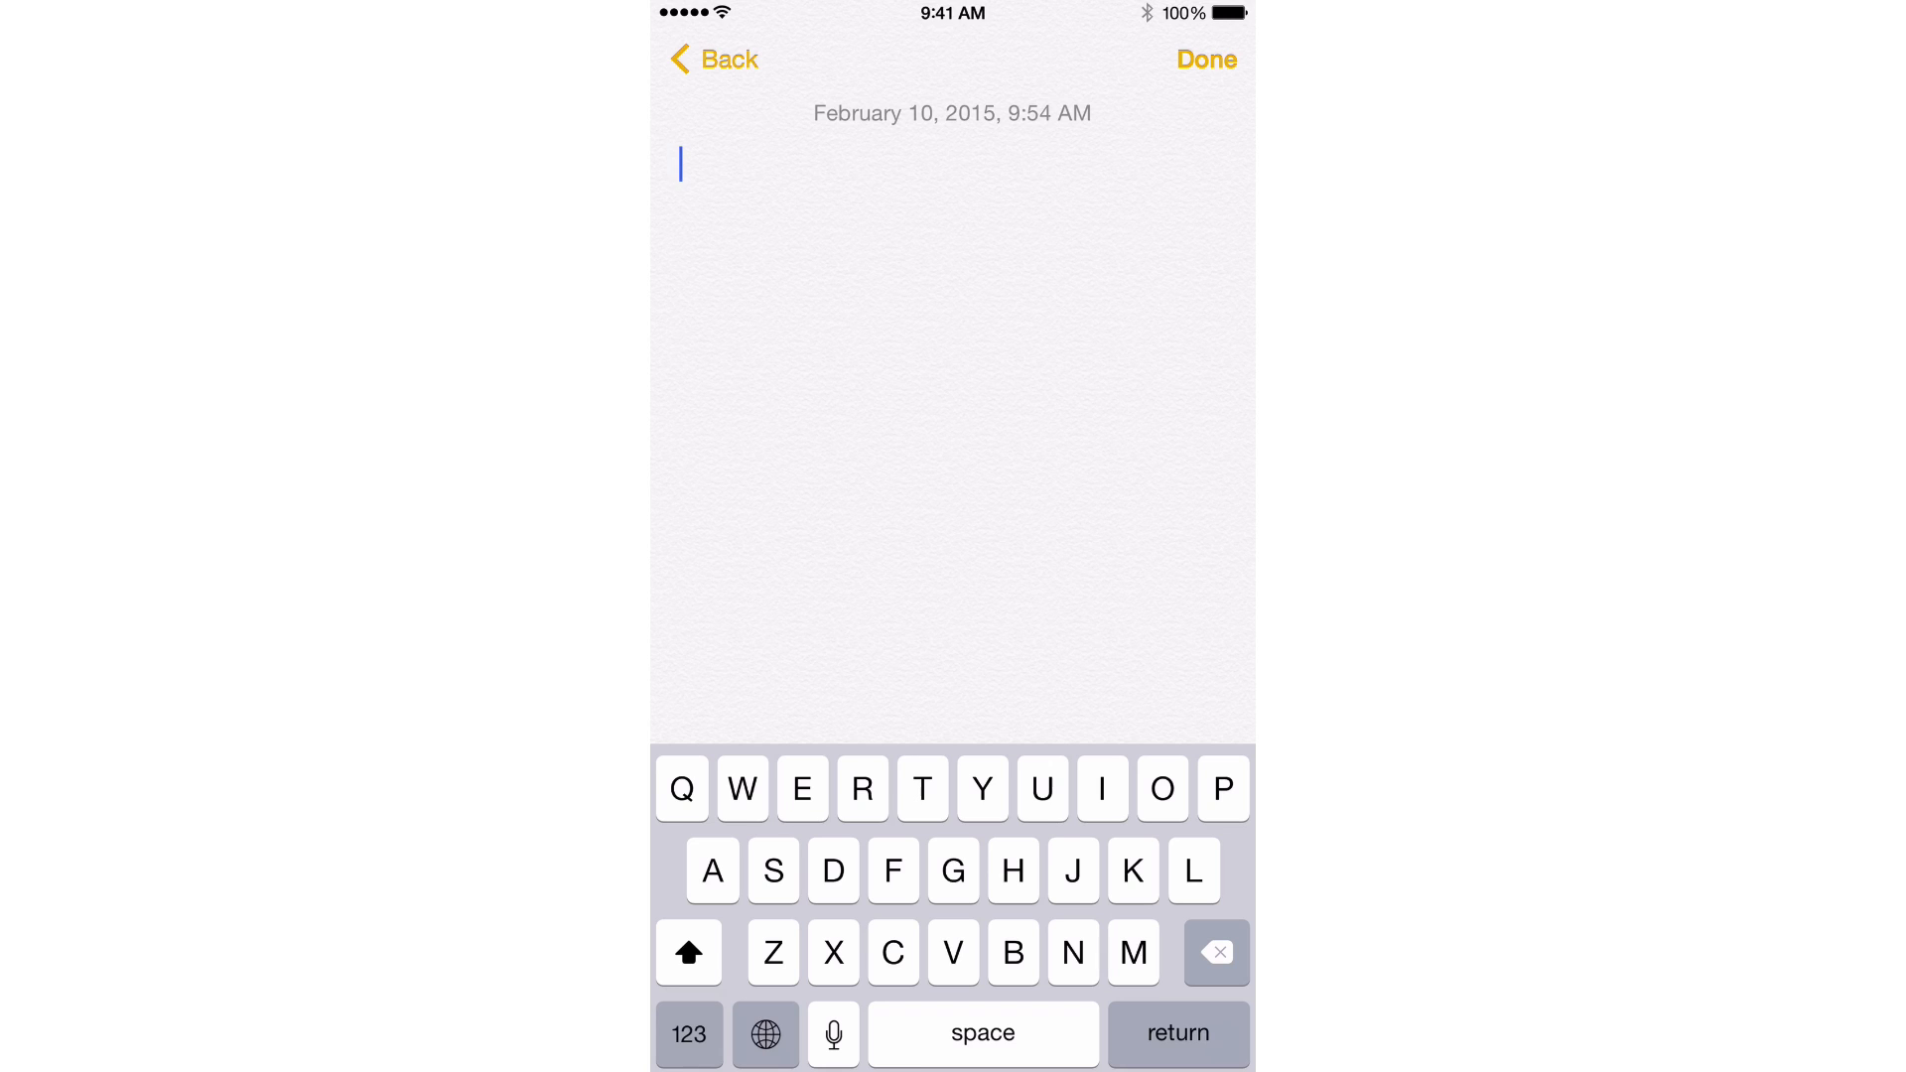
Toggle the note's keyboard between Swype and English (US) with the globe key.
click(764, 1034)
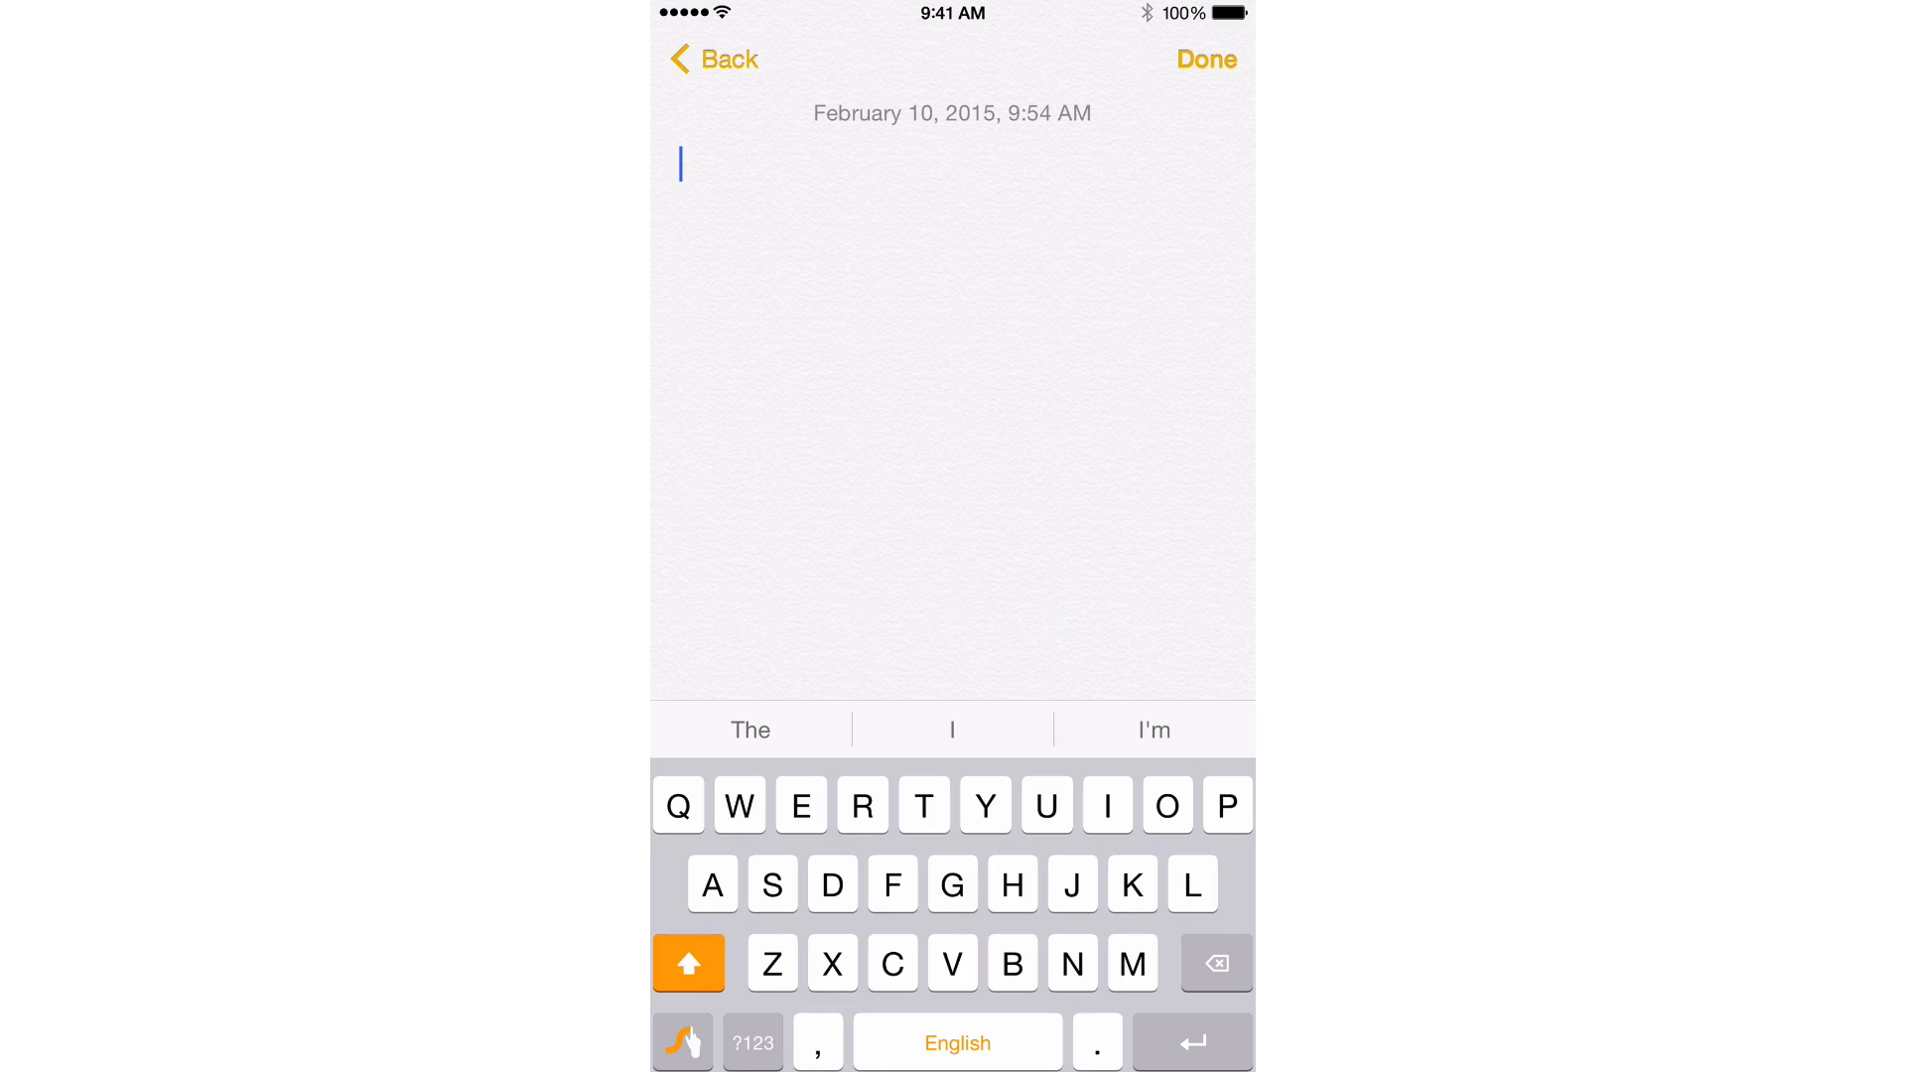
click(957, 1041)
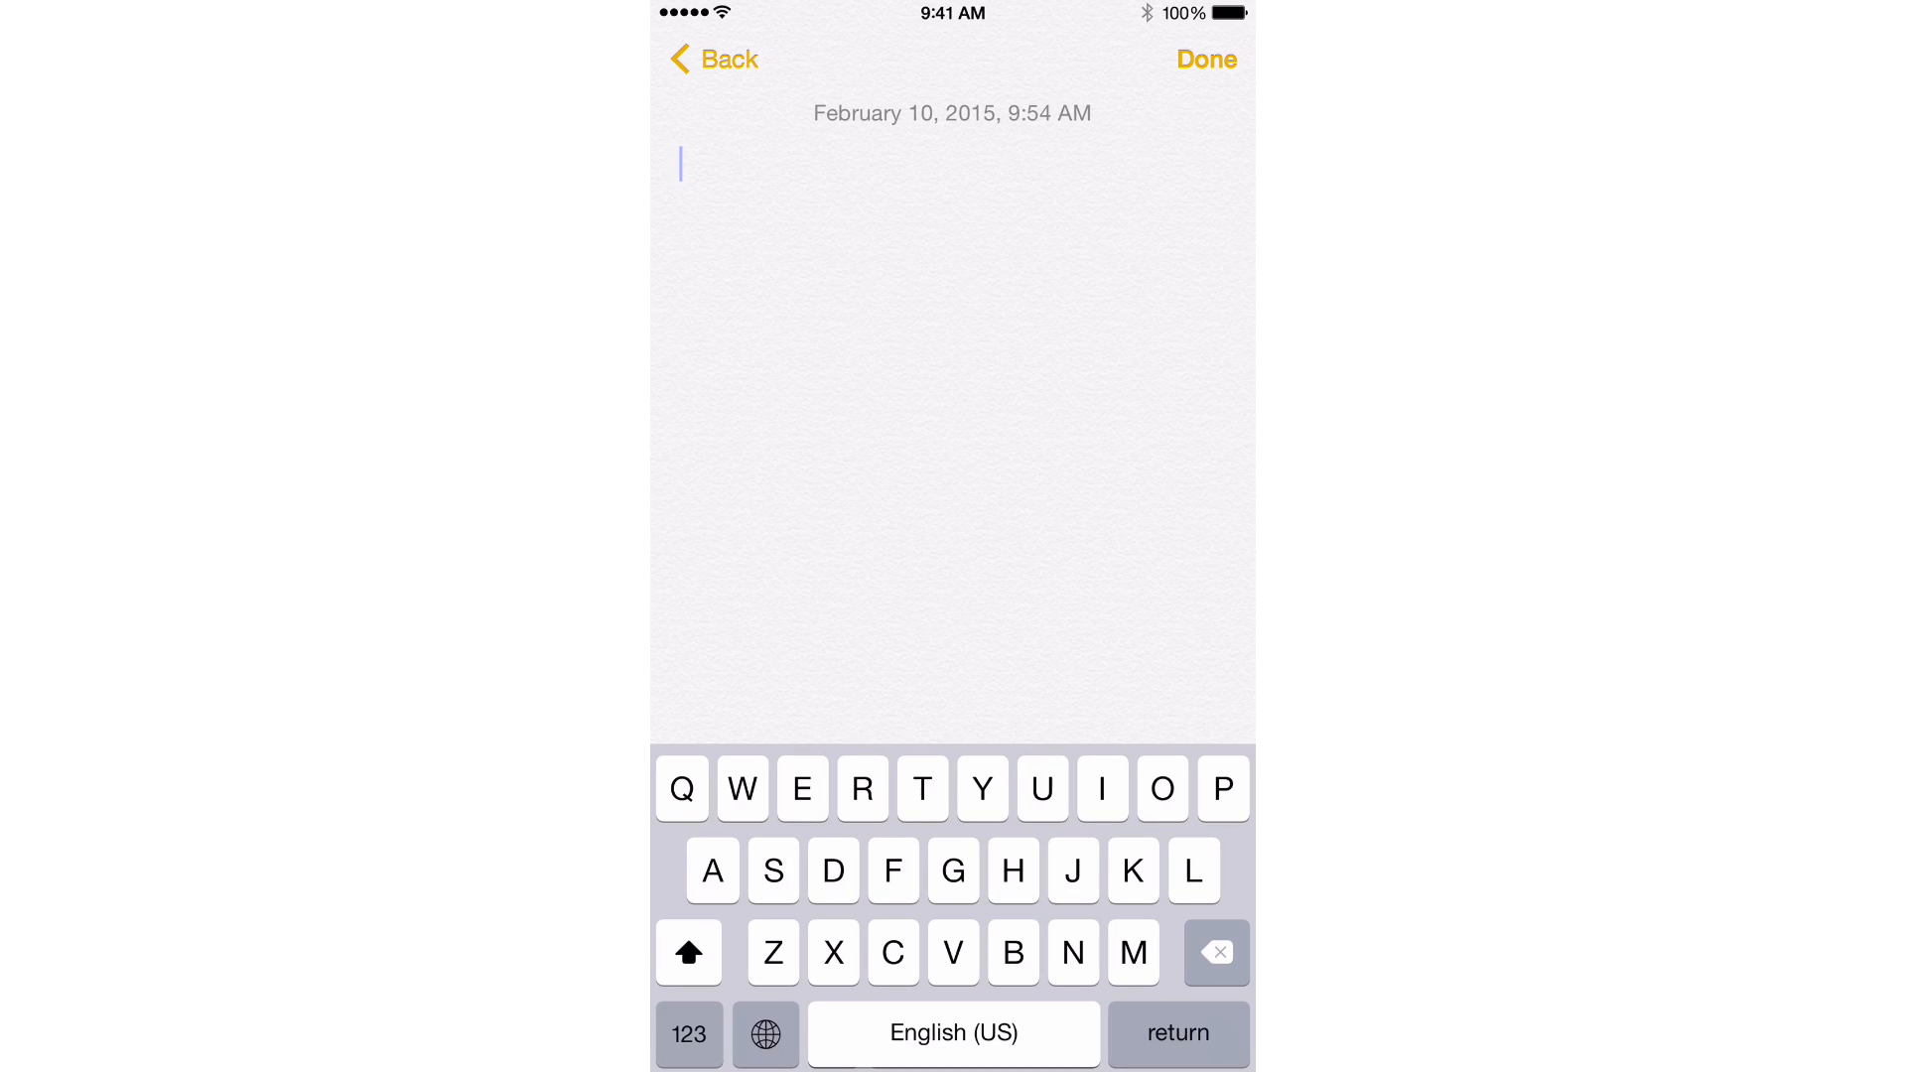
click(764, 1033)
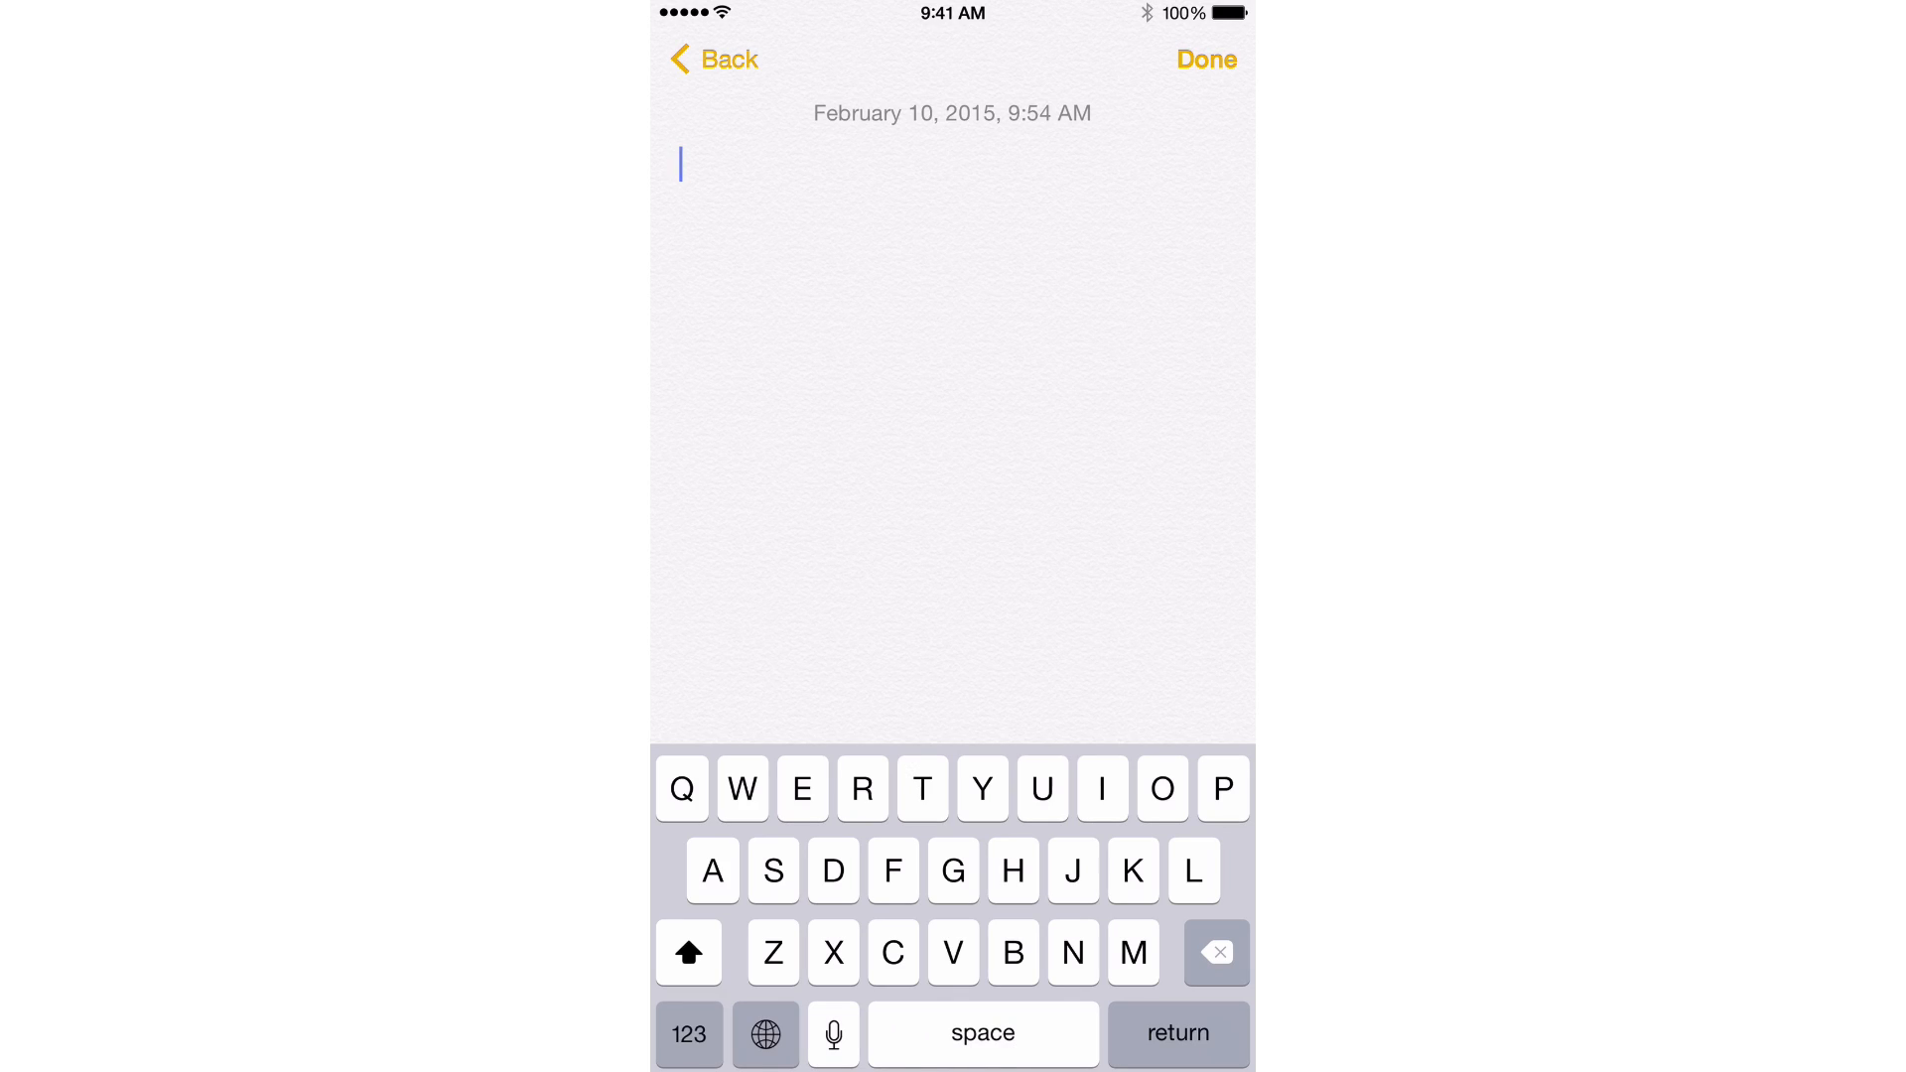
Switch to the Emoji keyboard, then leave Notes for the home screen.
click(765, 1035)
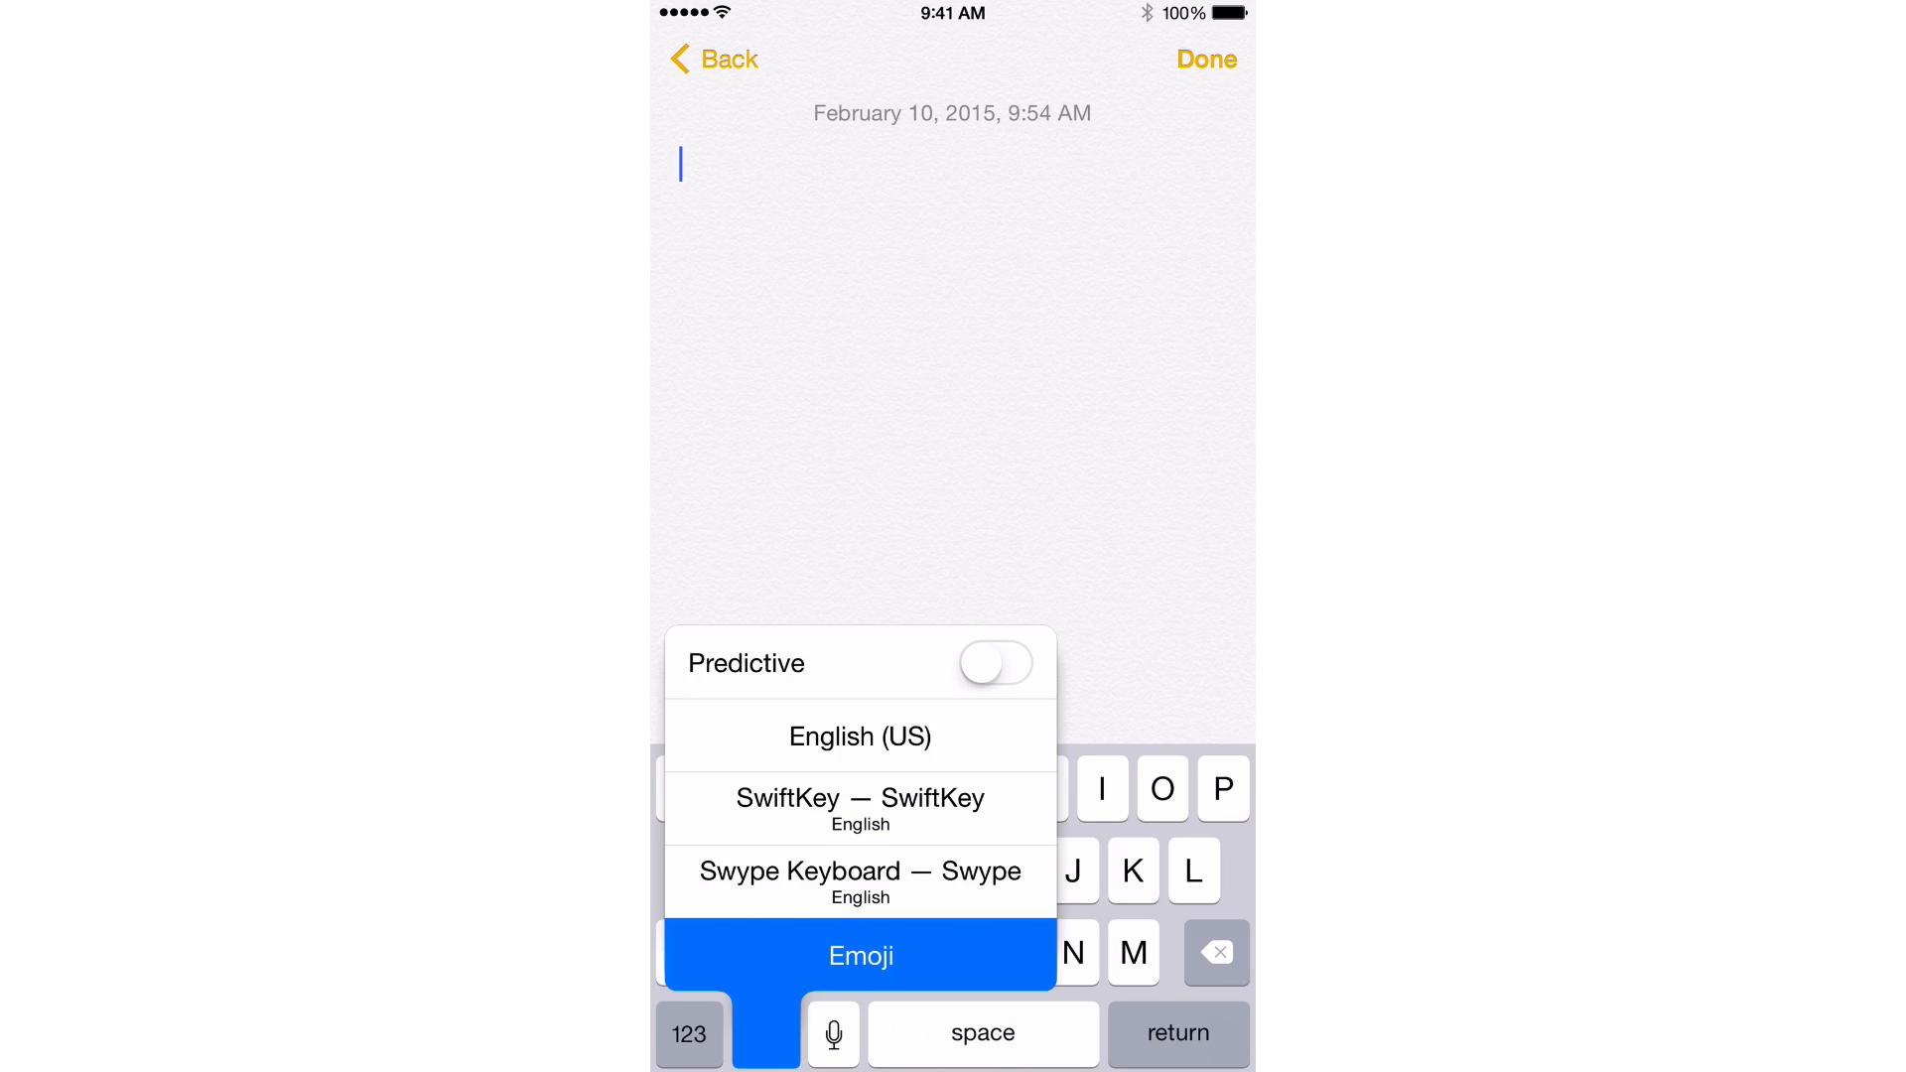
click(860, 955)
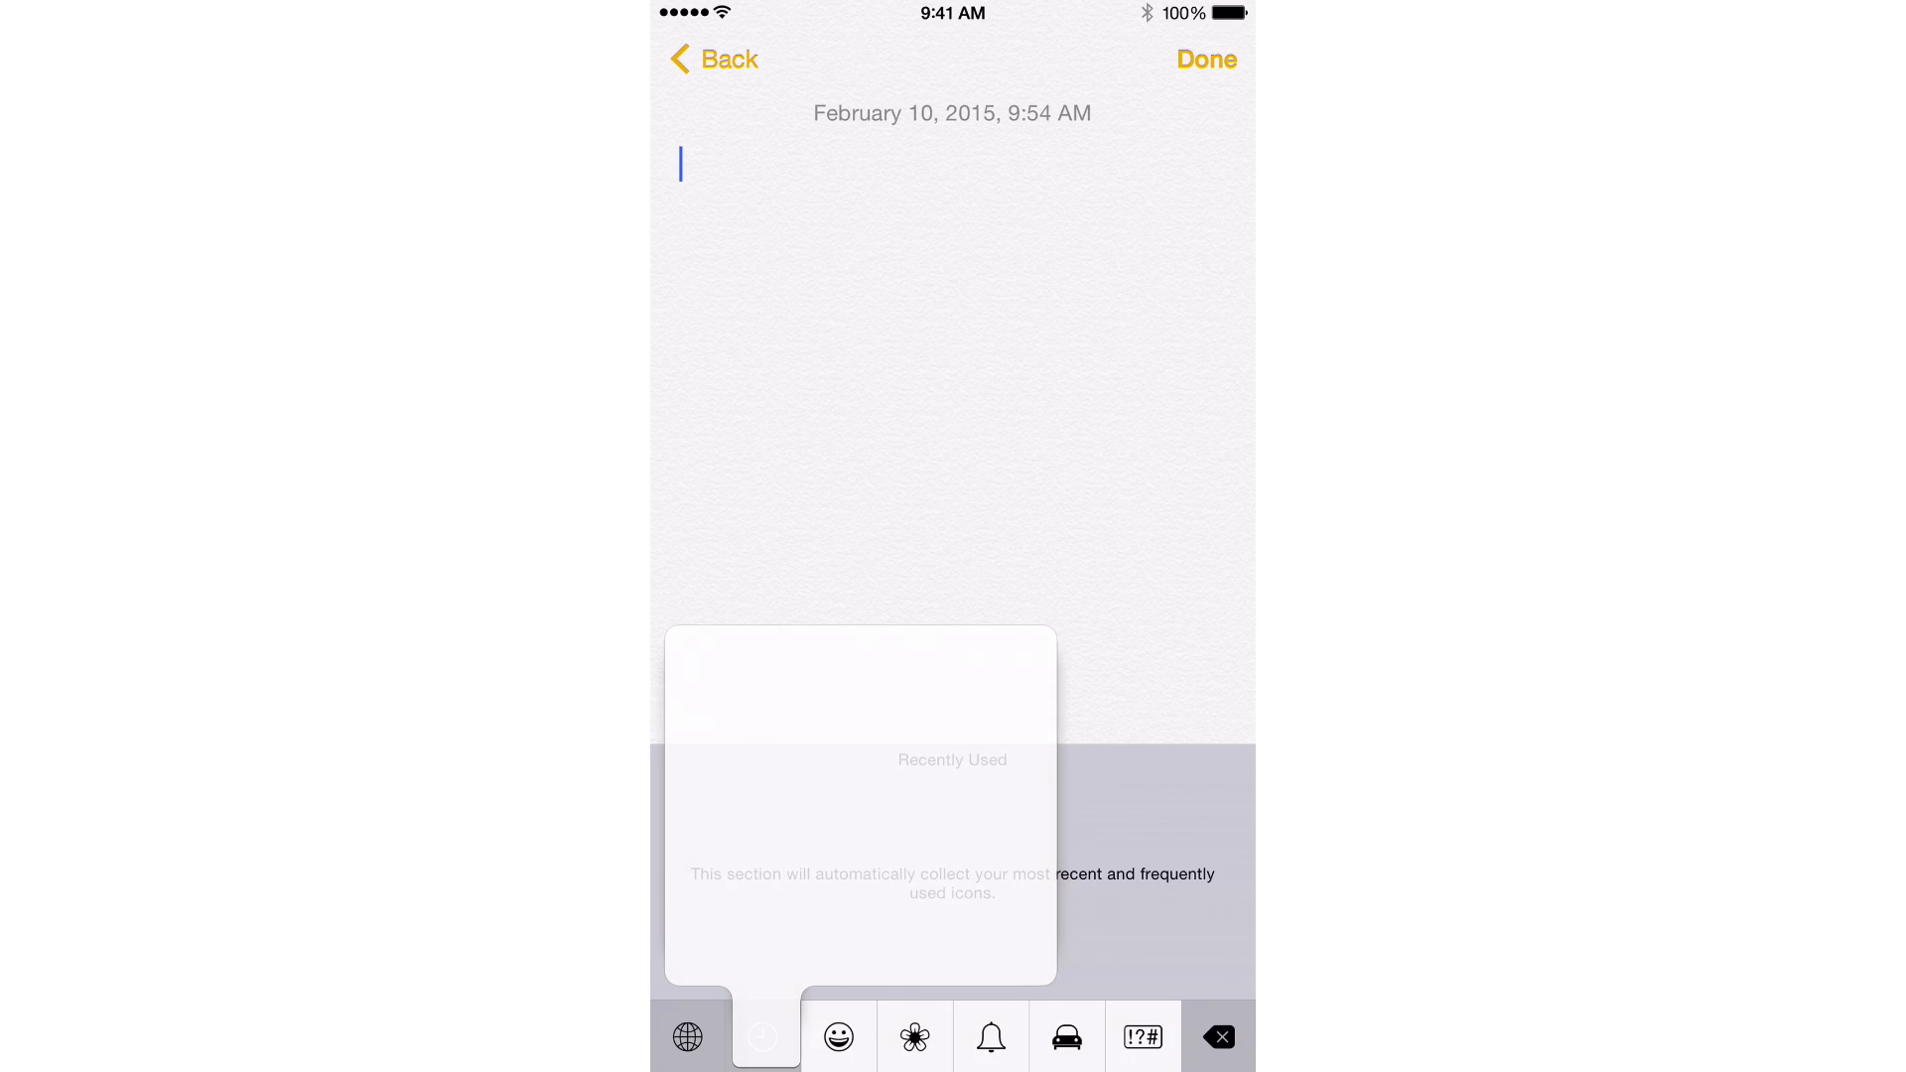
click(762, 1036)
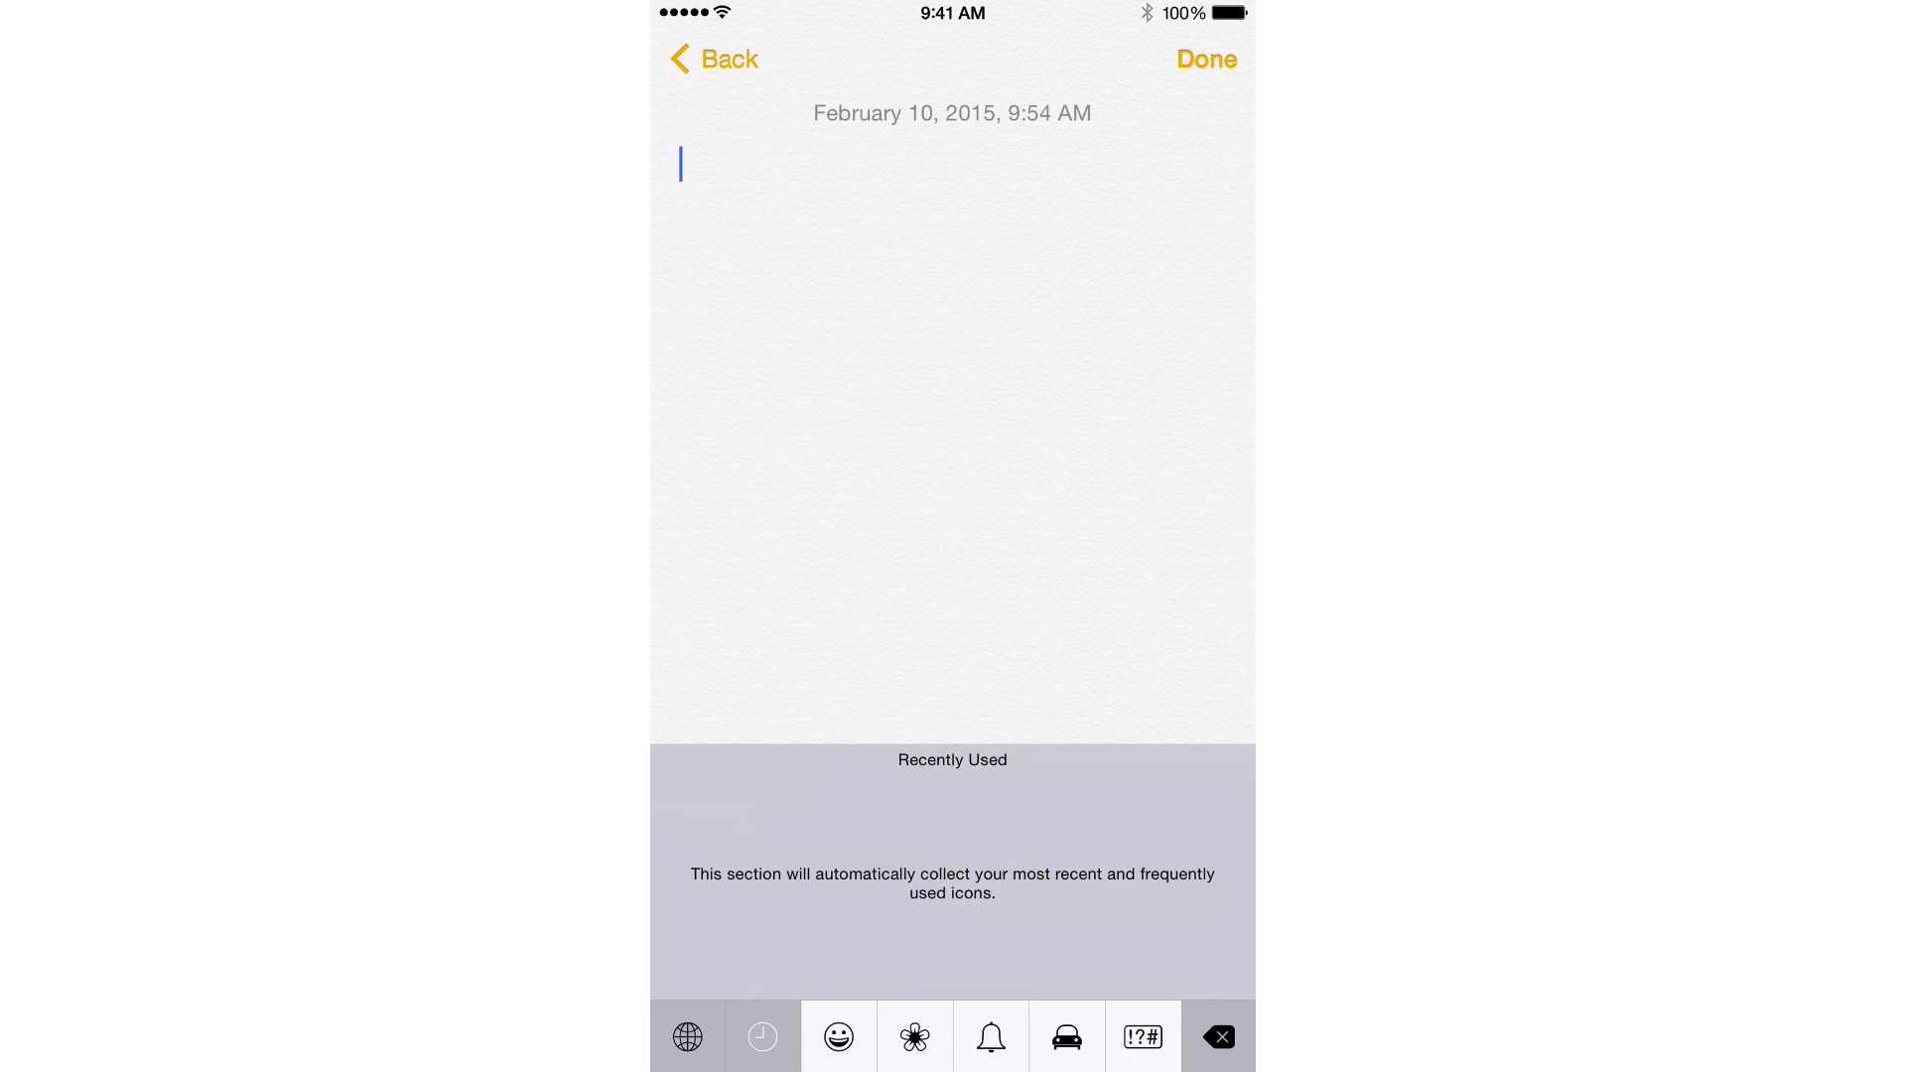
click(688, 1036)
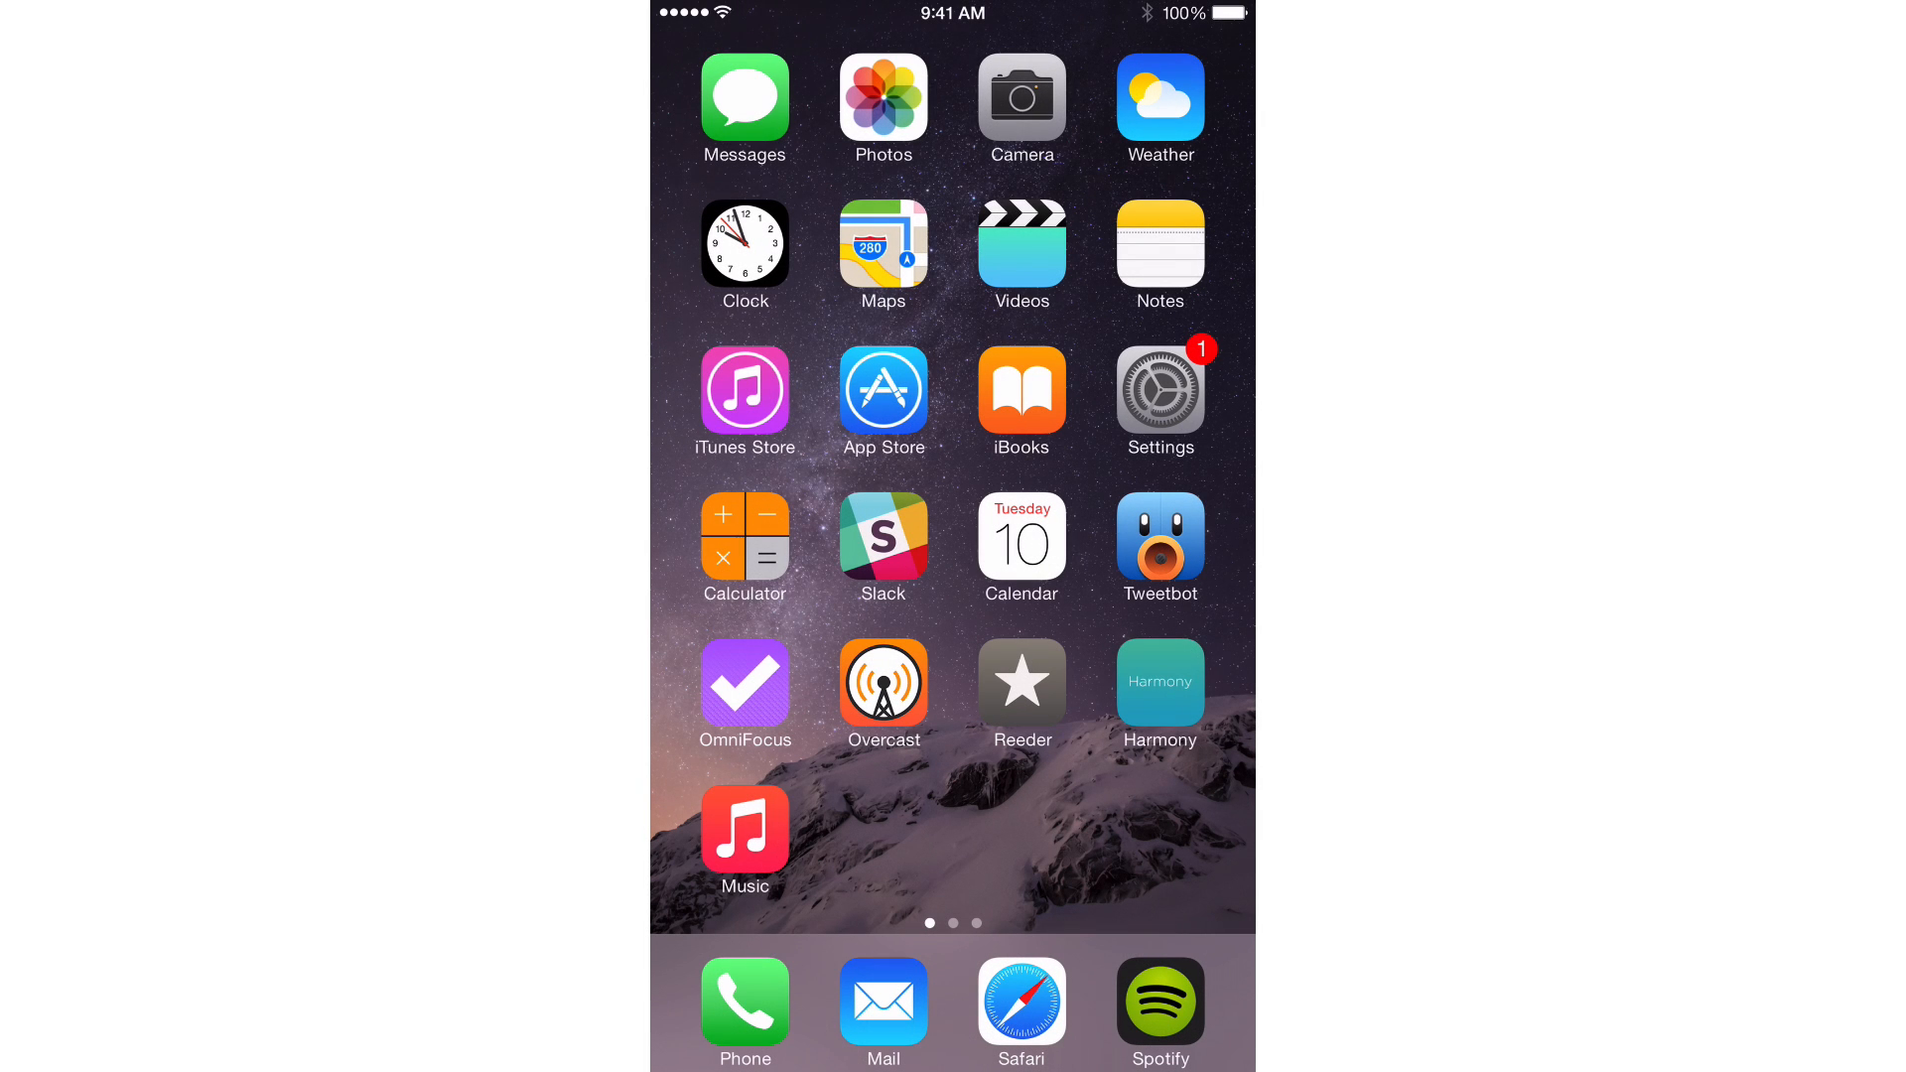
In Settings > General > Keyboard > Keyboards, move Emoji directly below English.
click(1158, 400)
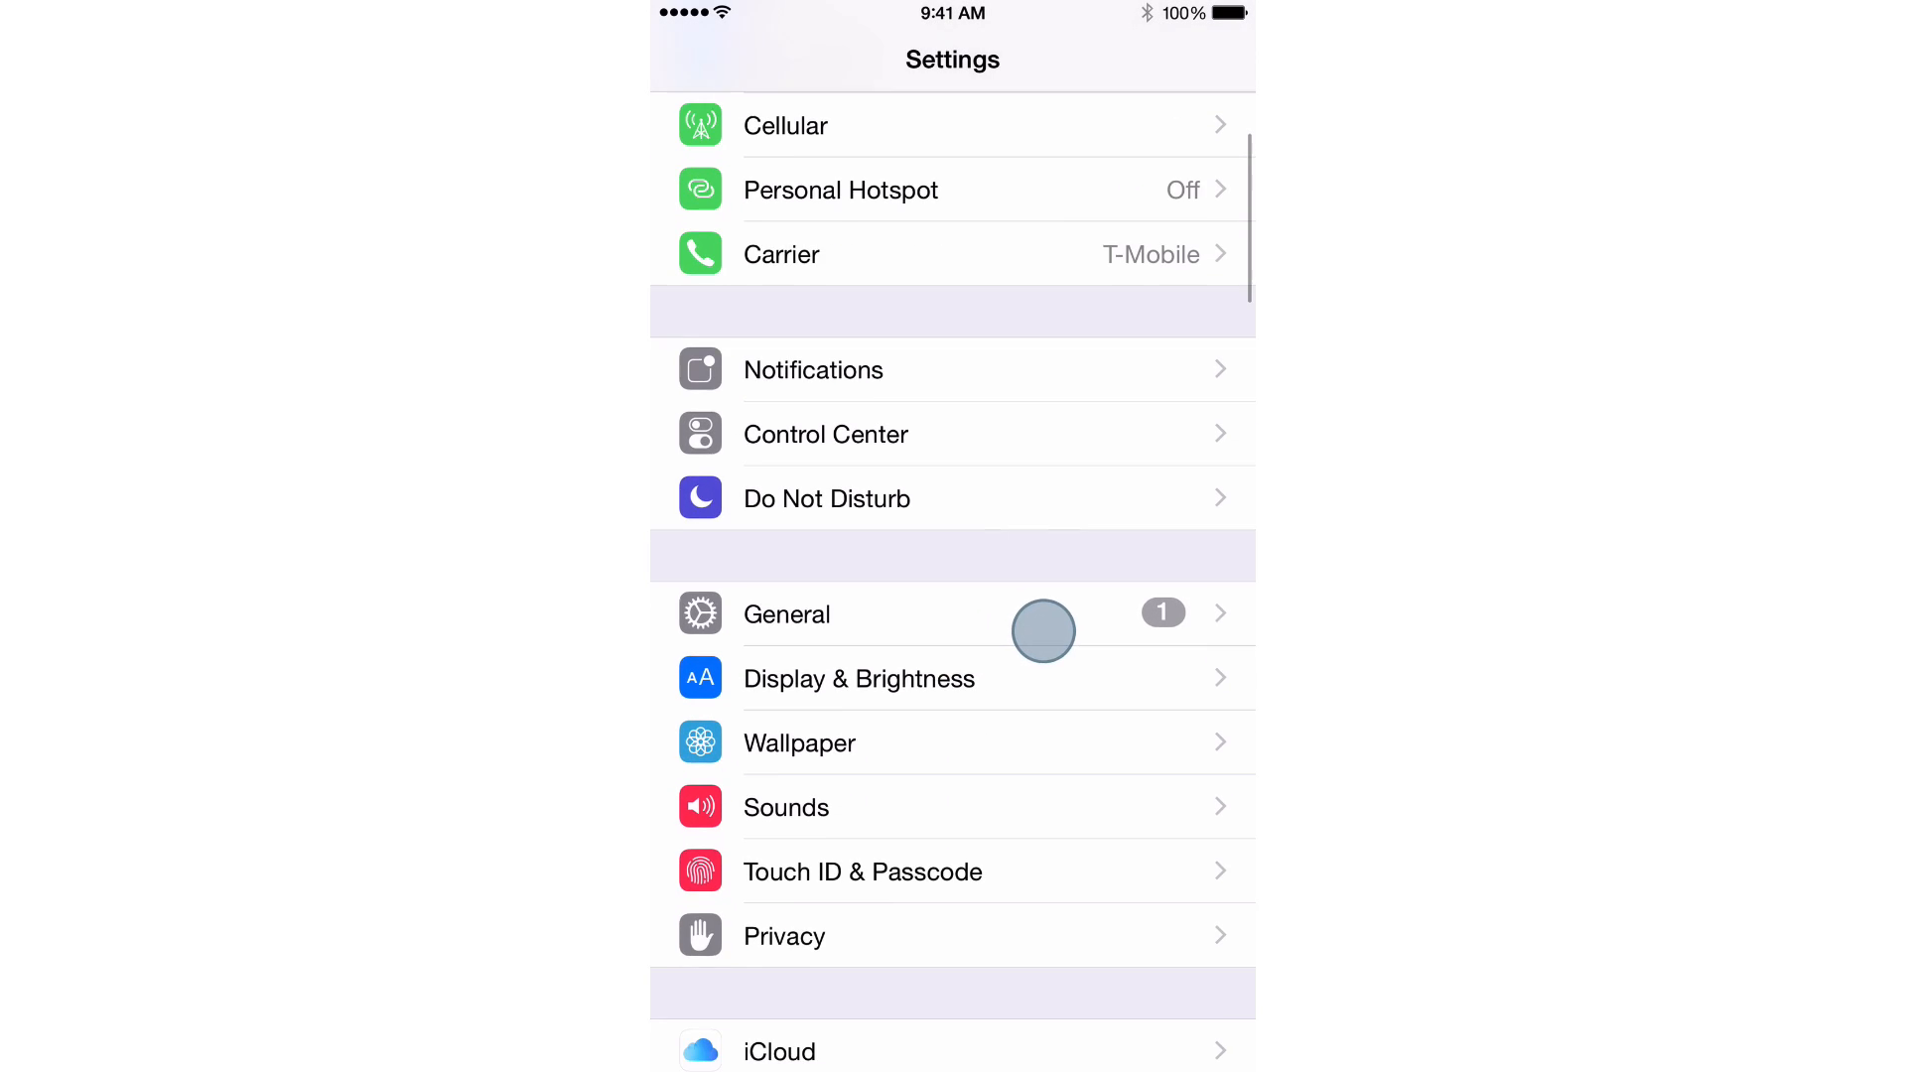
click(786, 613)
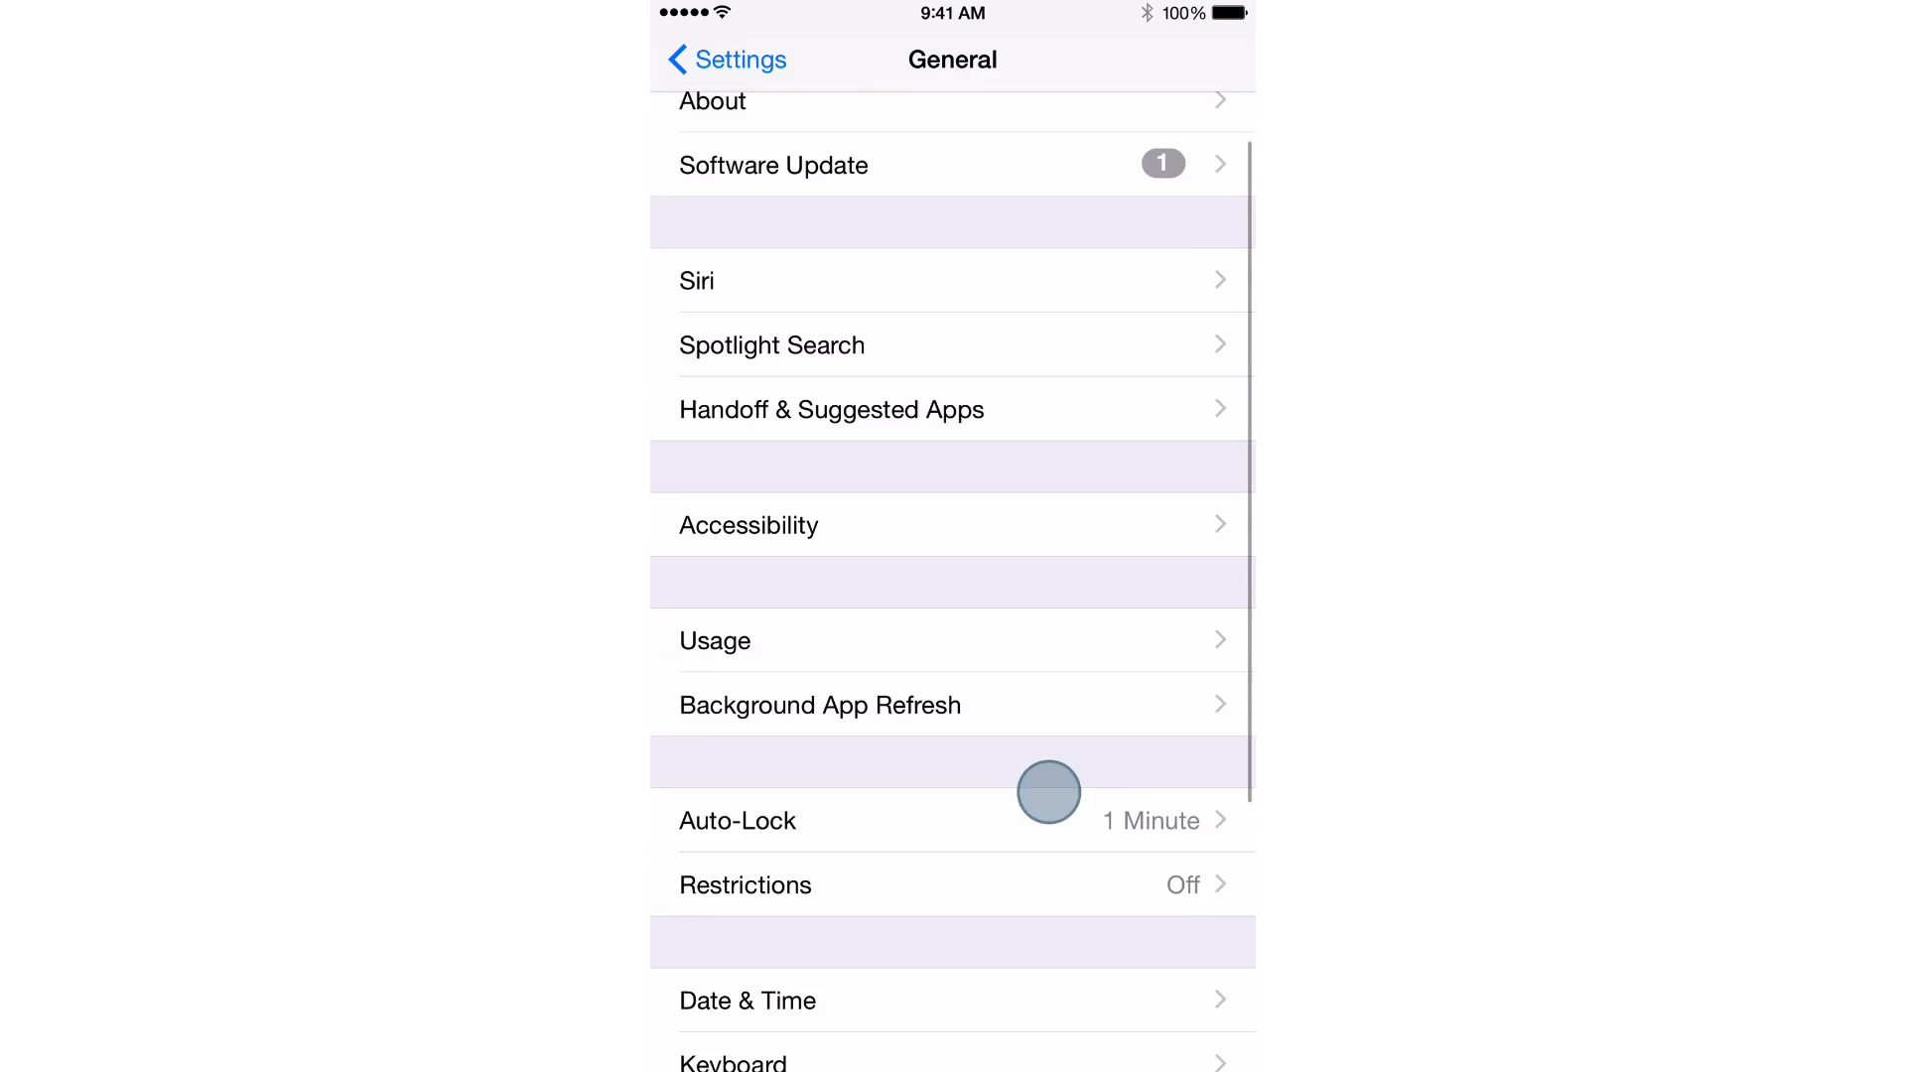
click(747, 1061)
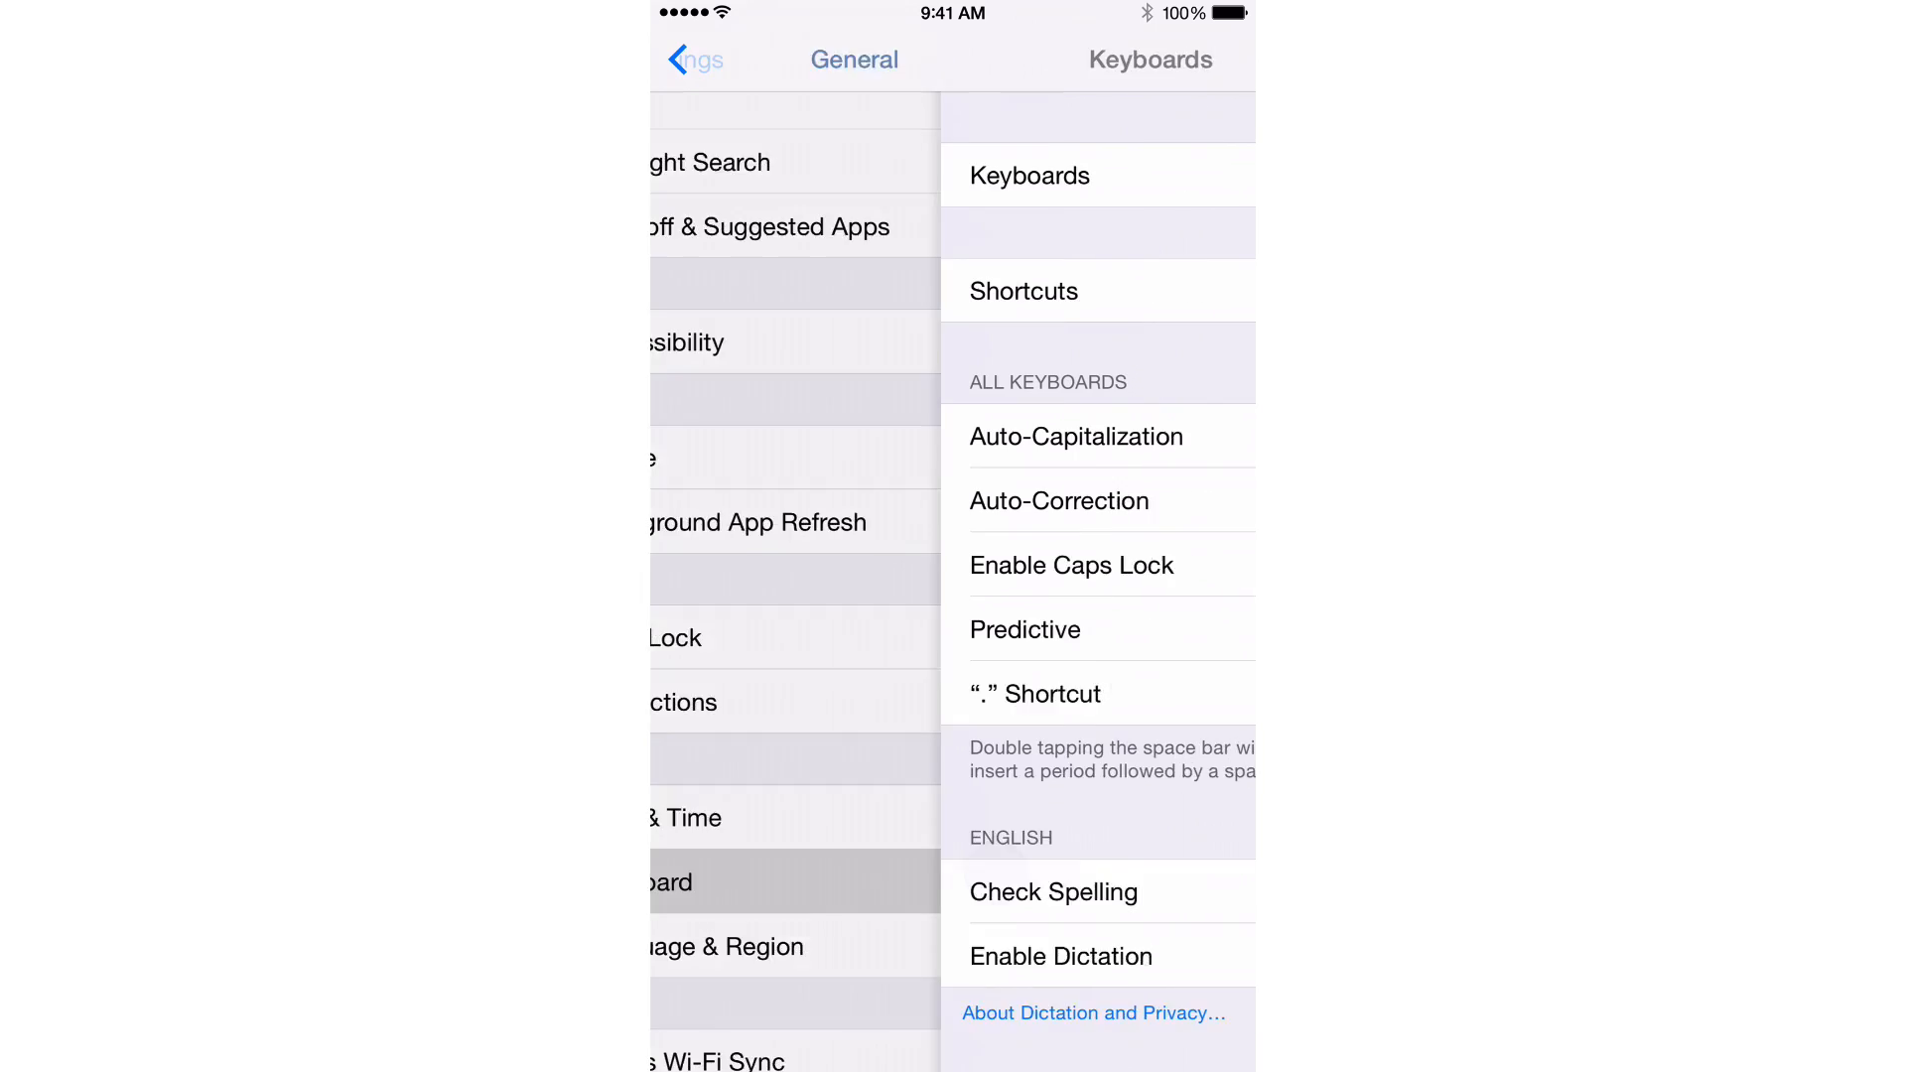
click(1029, 174)
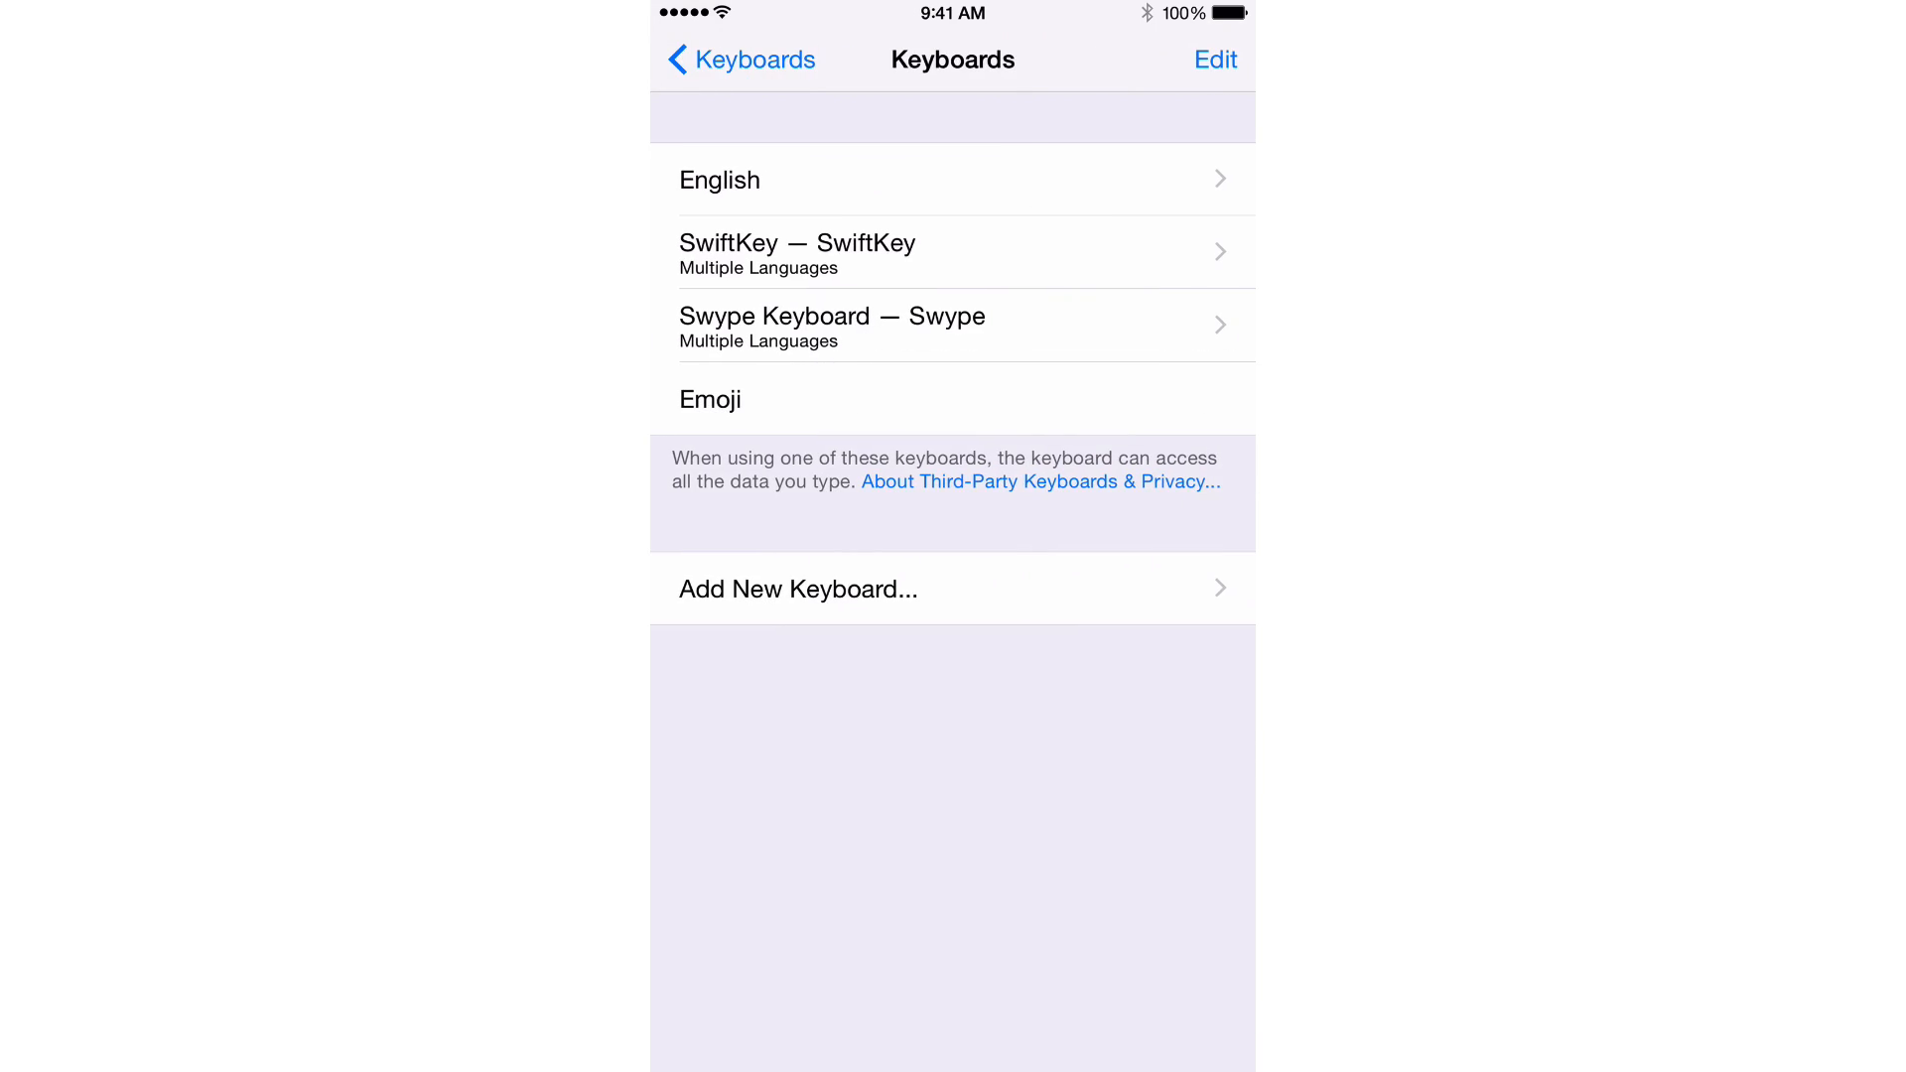
click(1214, 60)
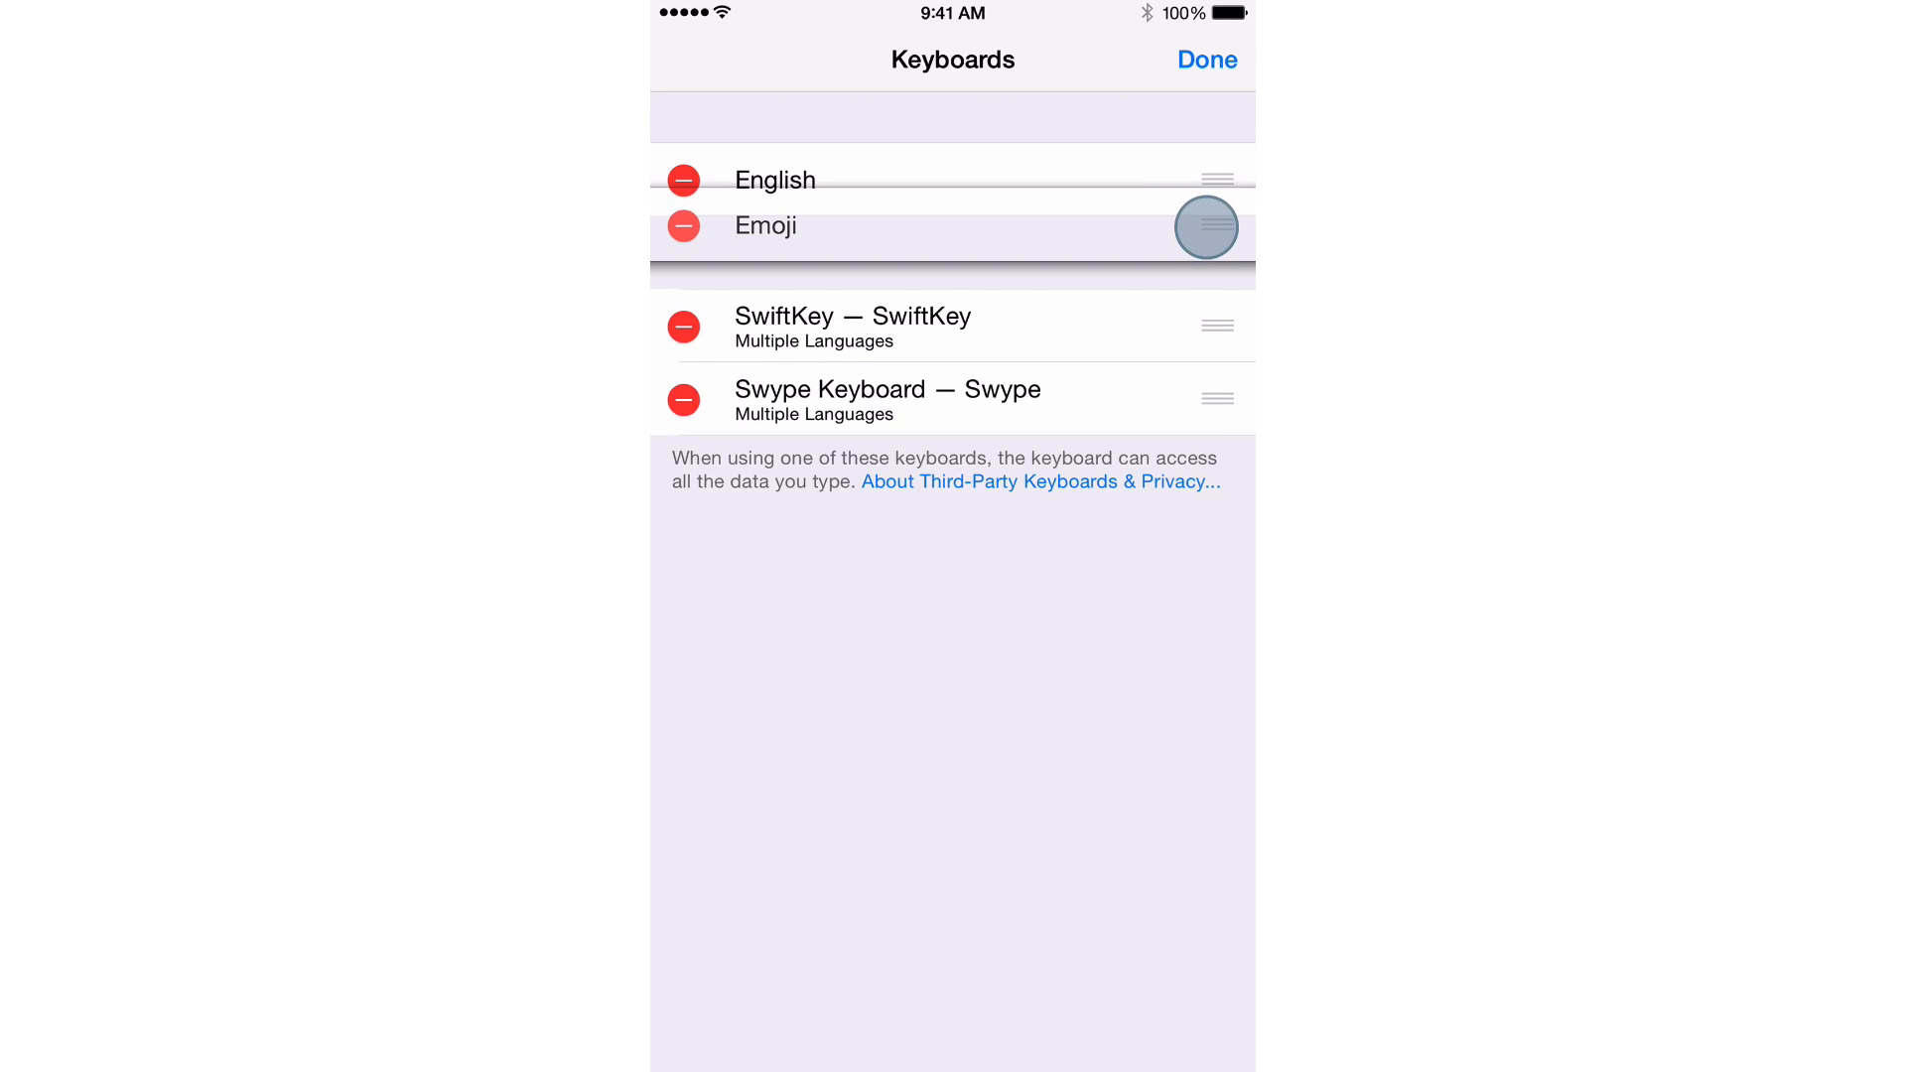
click(1206, 59)
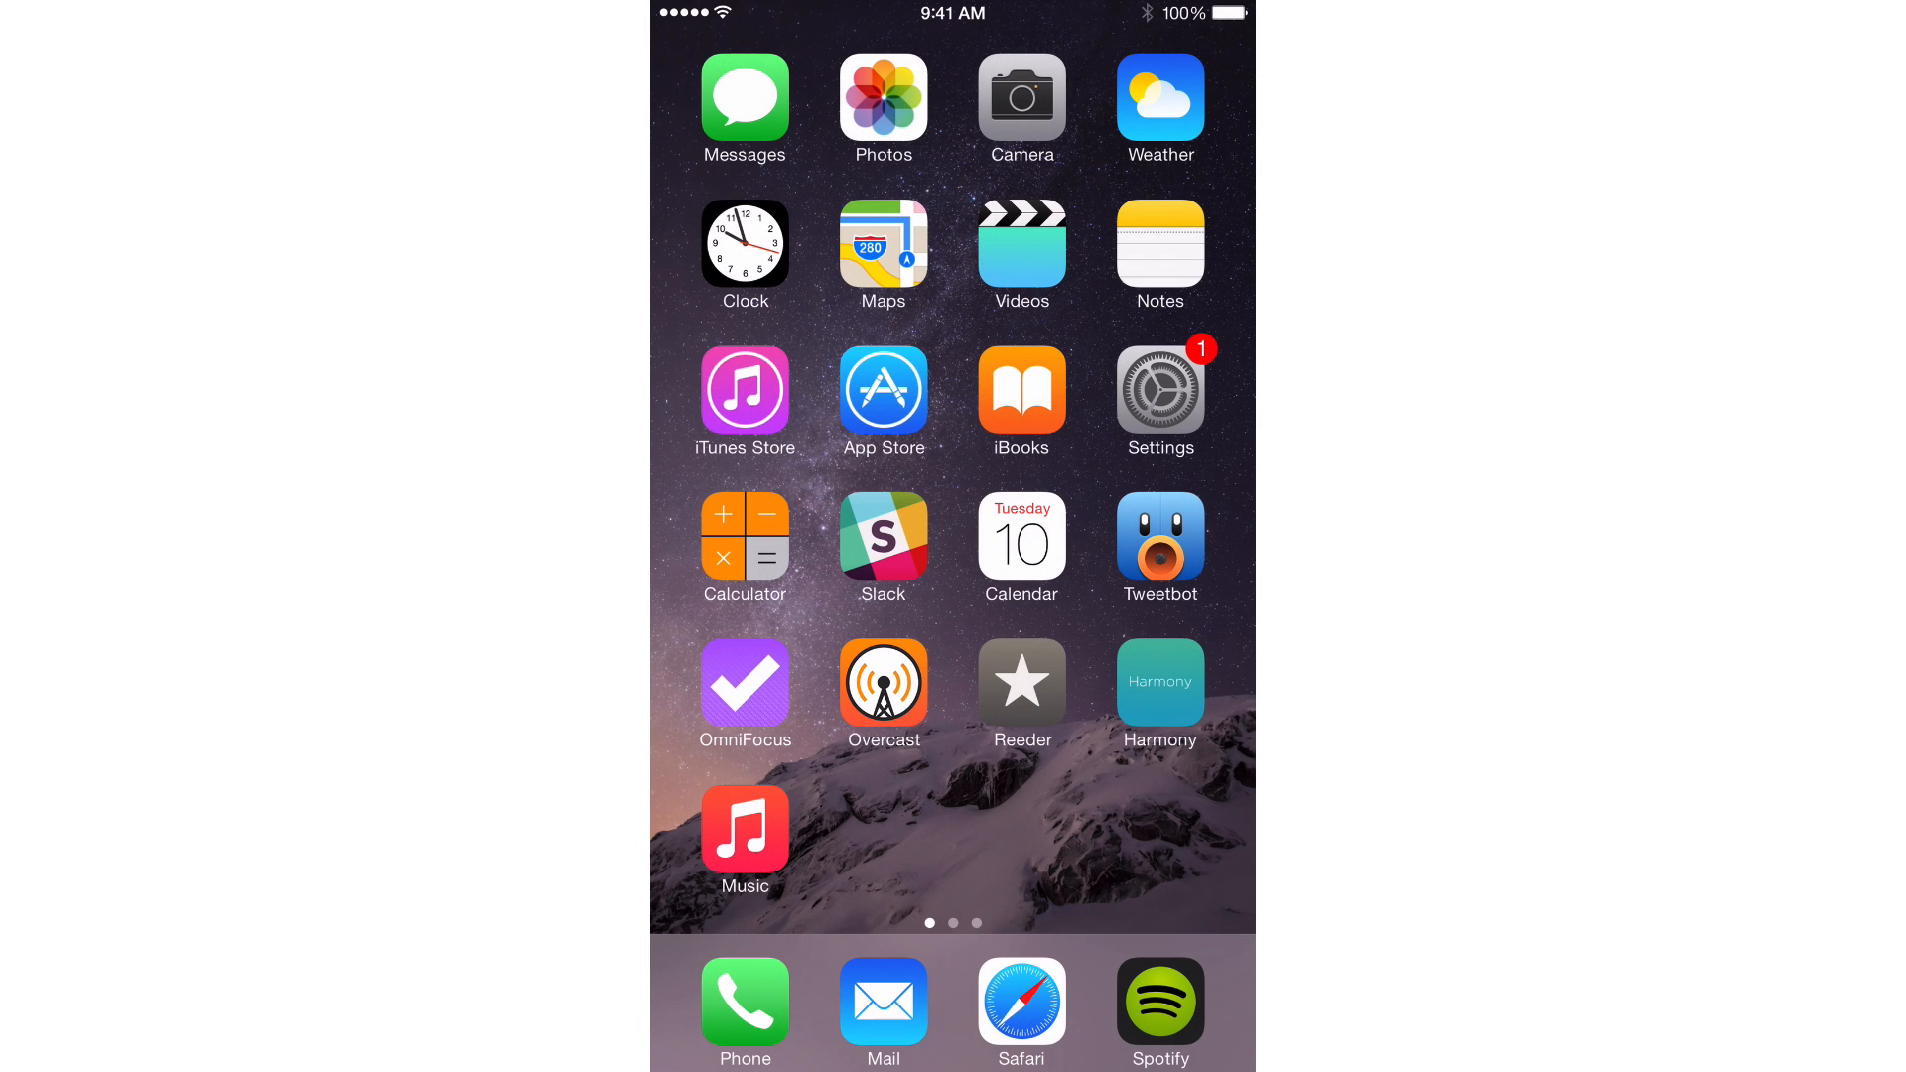
In a new Notes note, check the keyboard list order: English (US), Emoji, SwiftKey, Swype.
click(1158, 255)
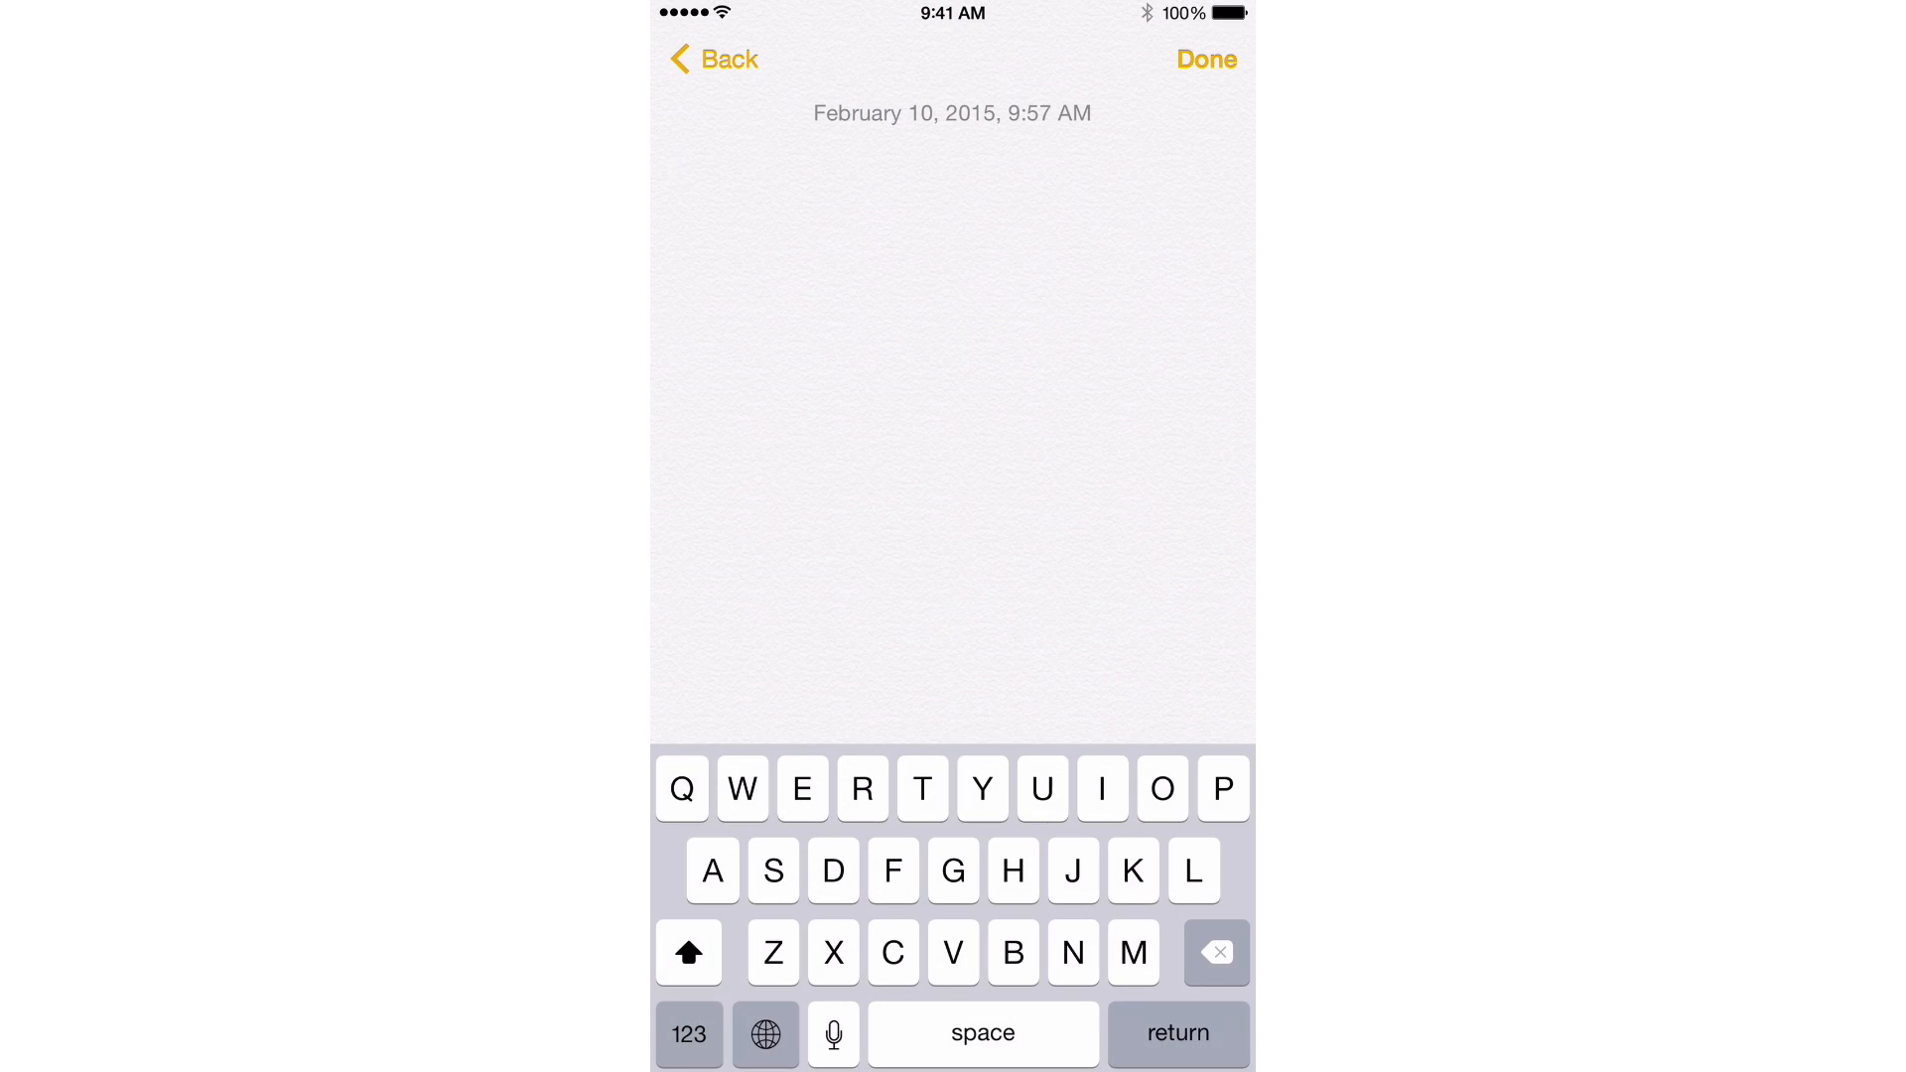
click(951, 425)
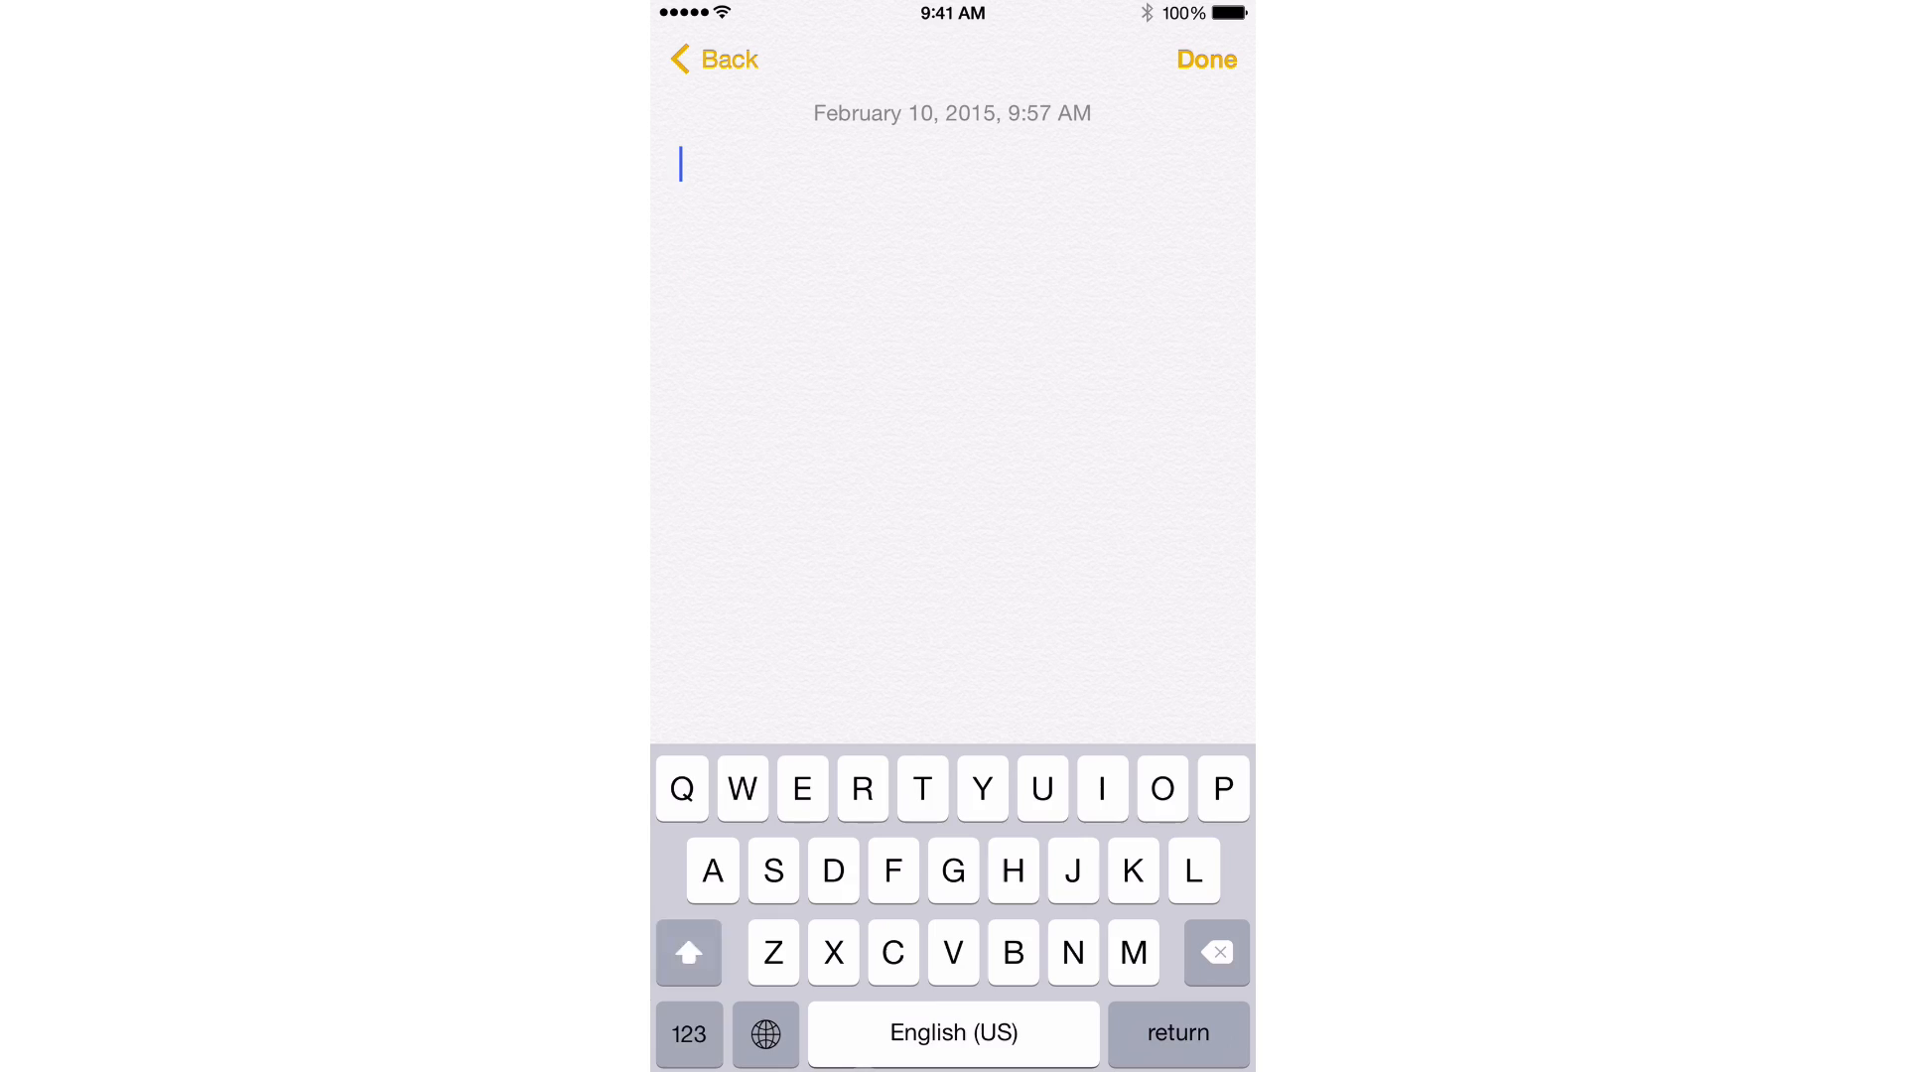
click(688, 951)
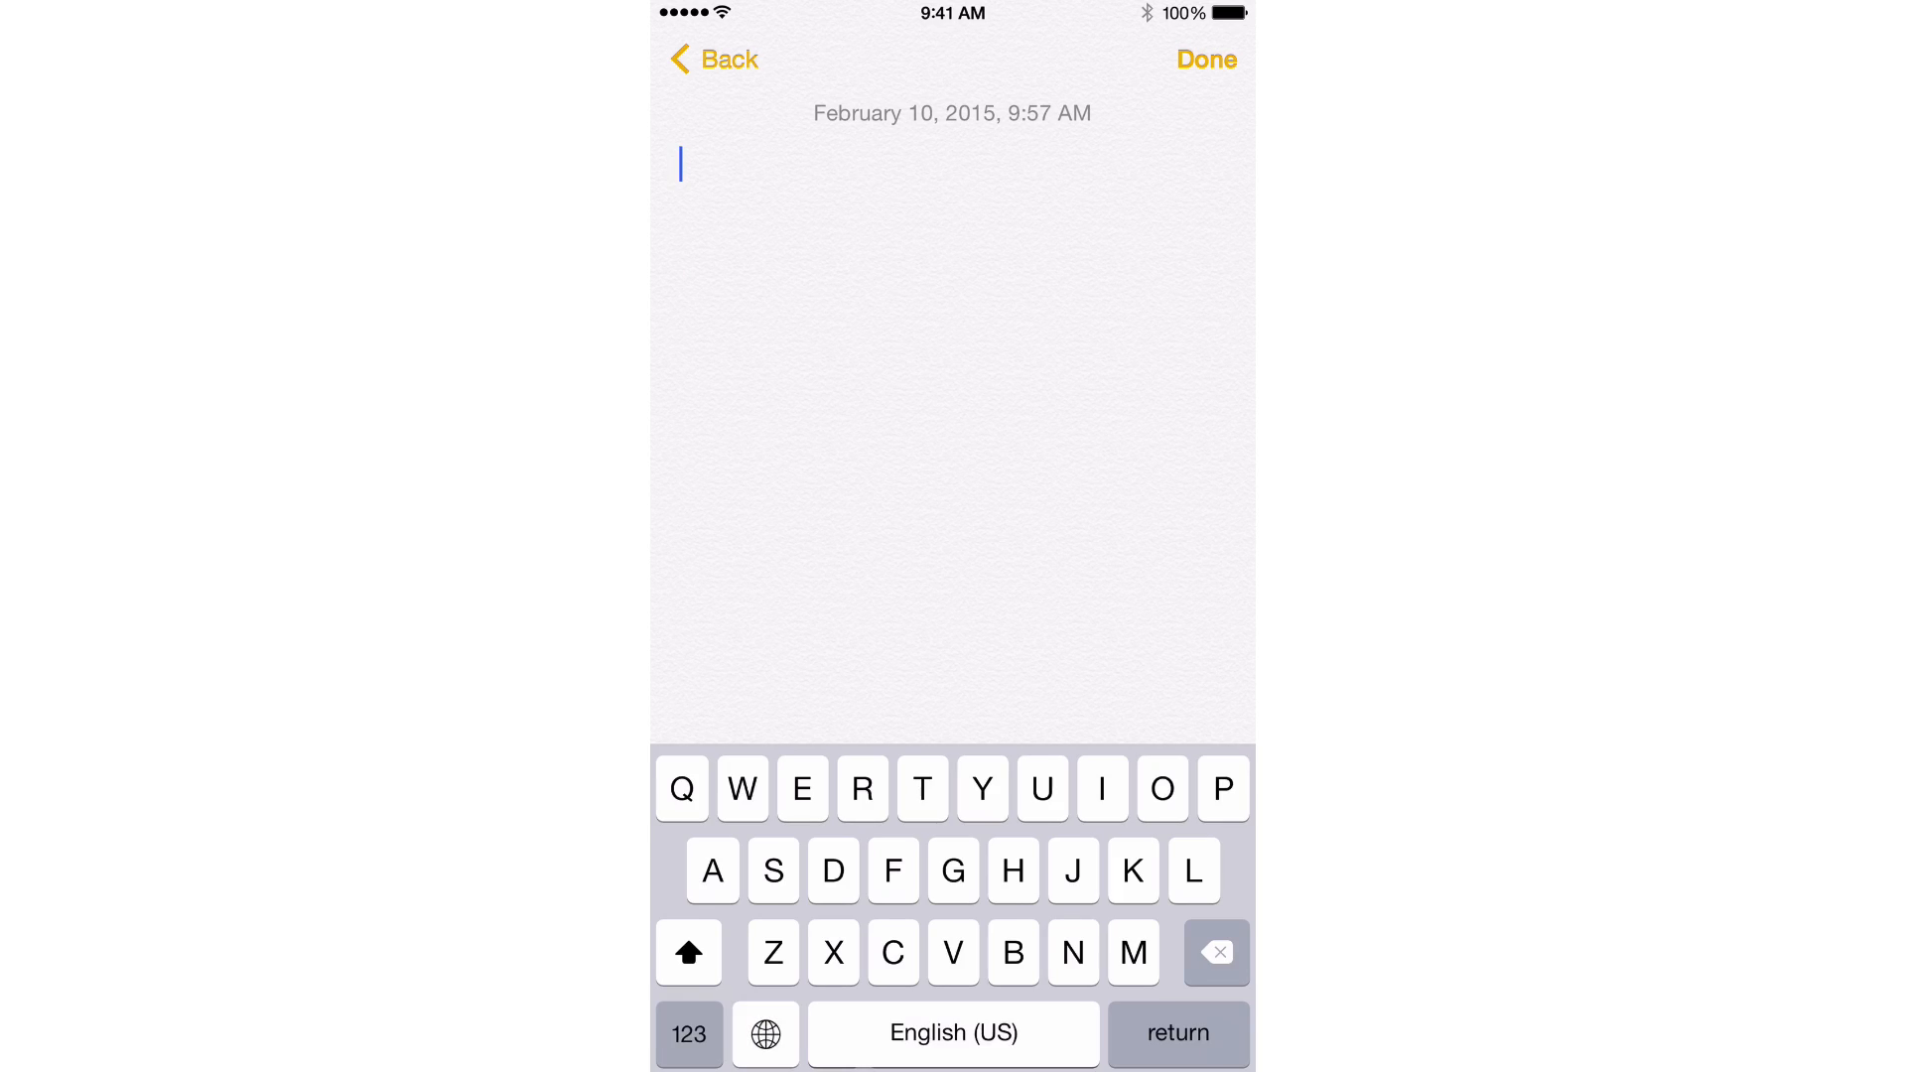
click(765, 1034)
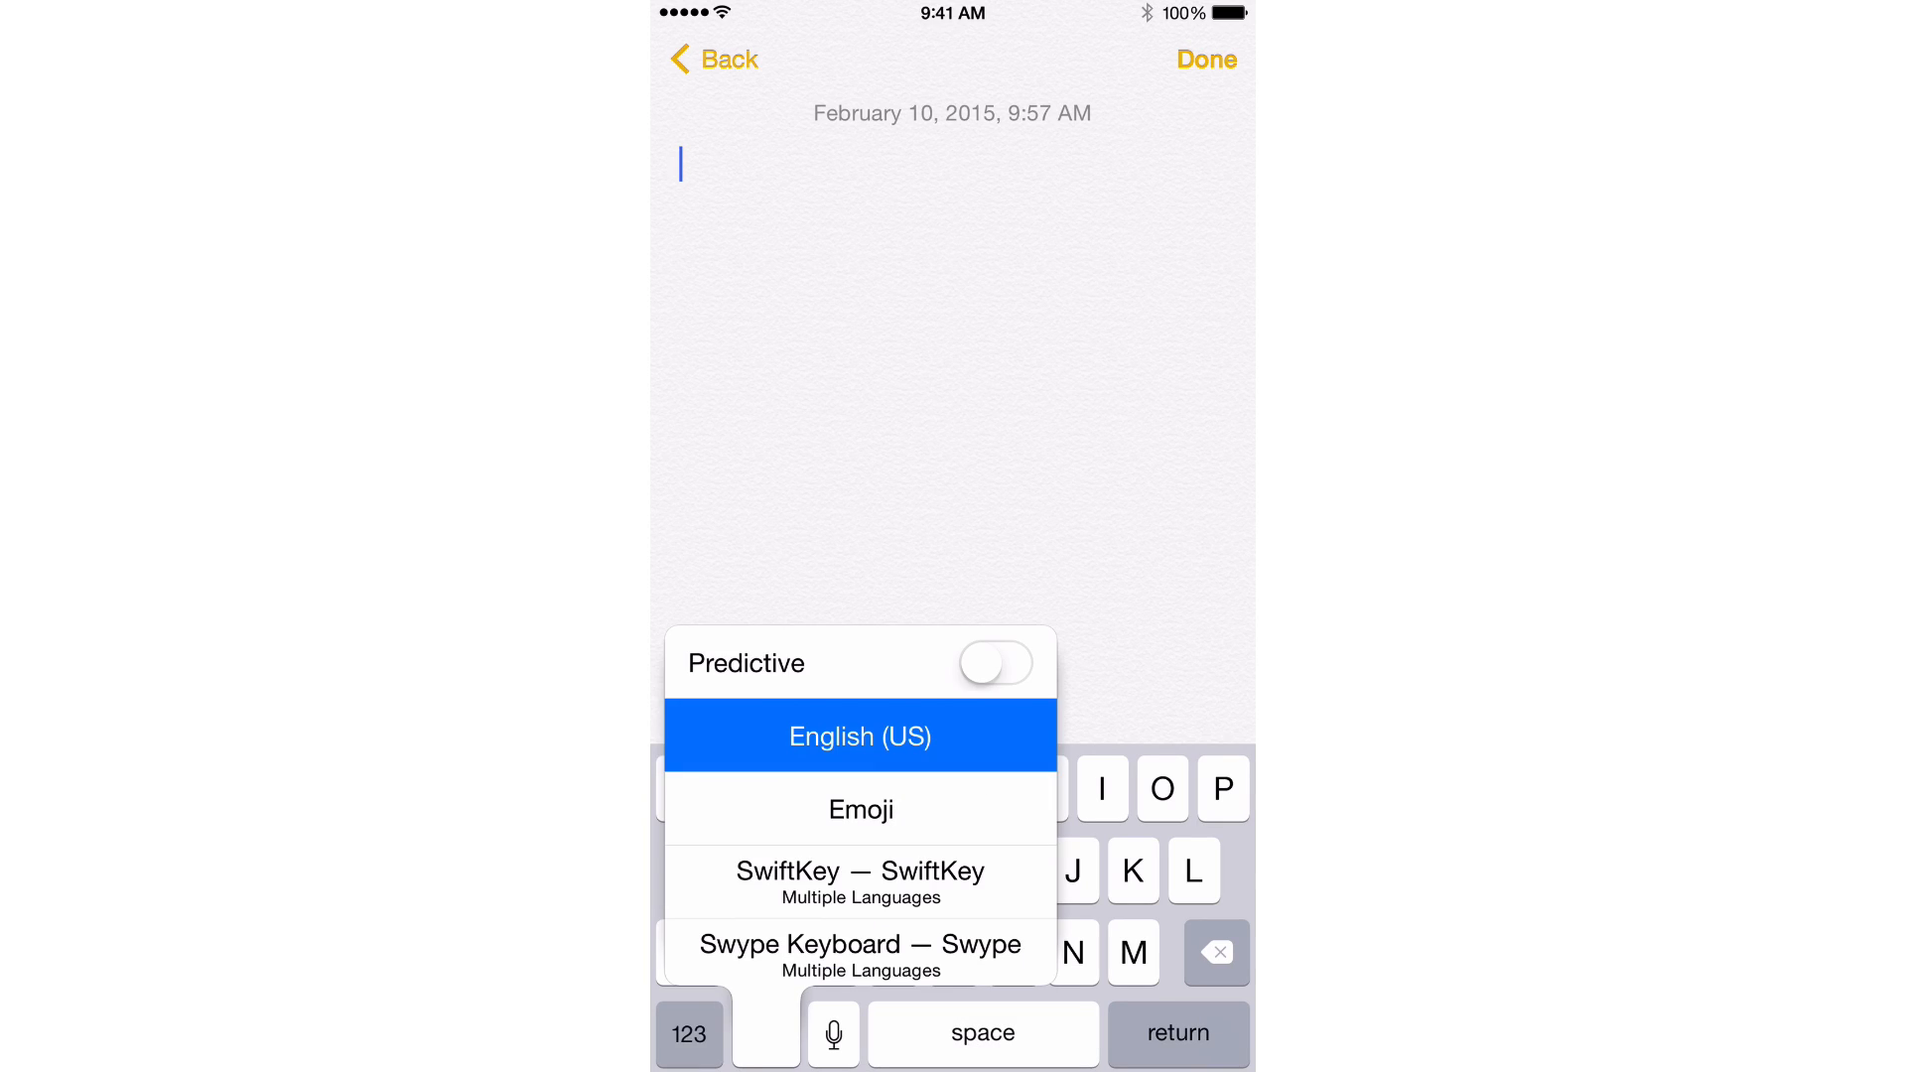
click(857, 808)
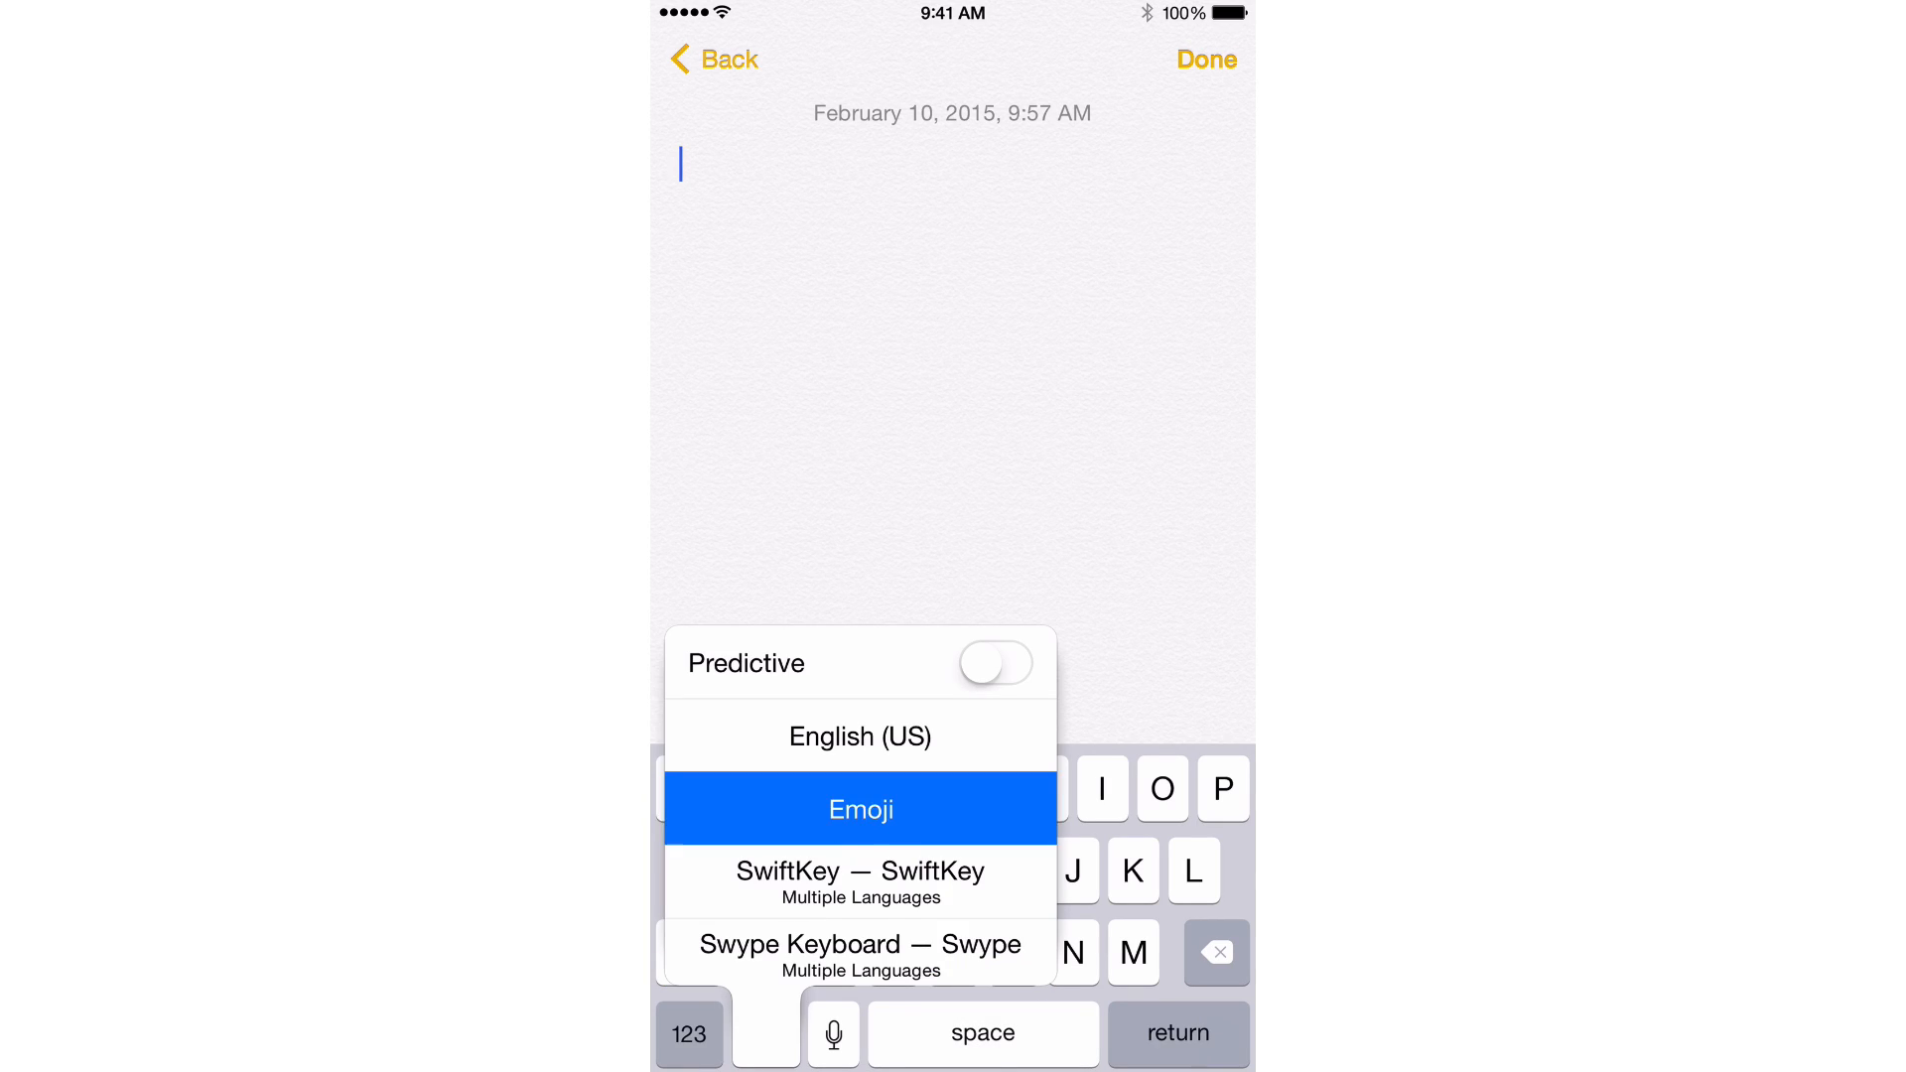
click(859, 880)
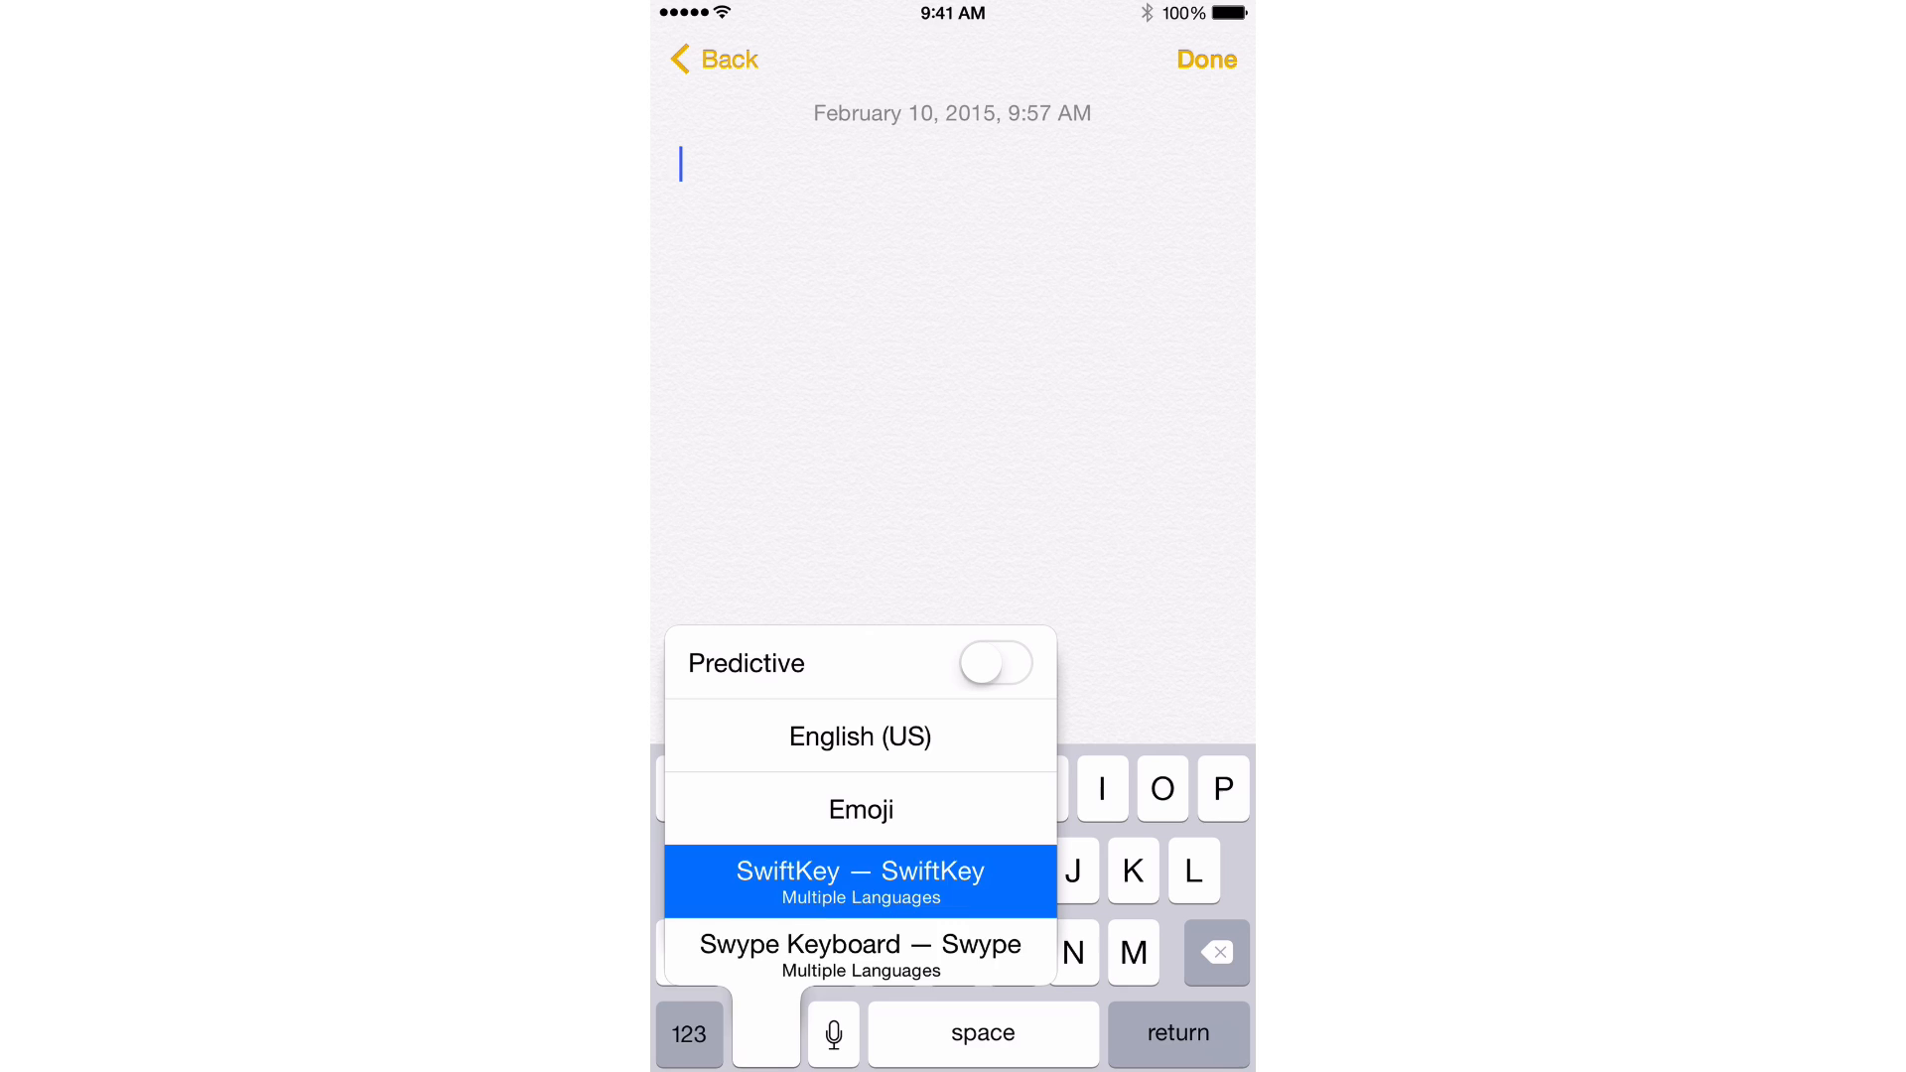
click(857, 880)
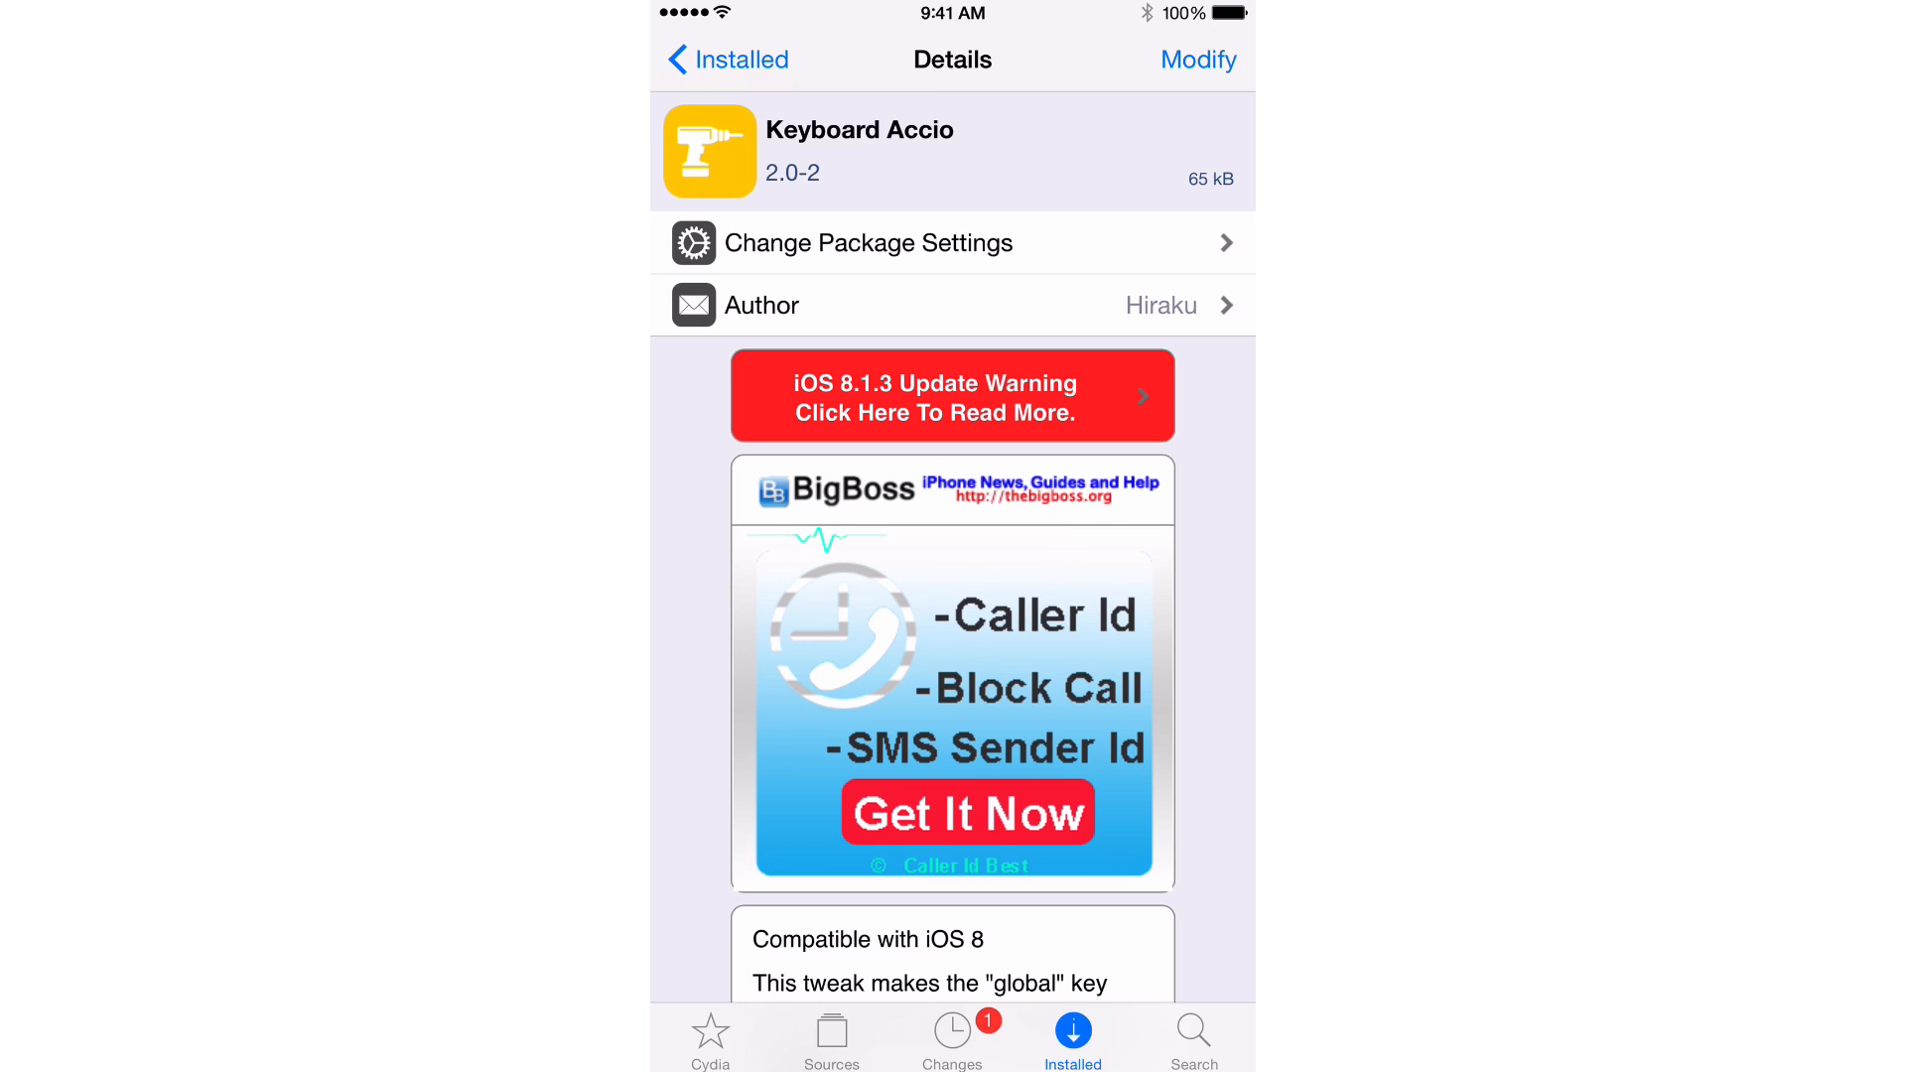
Scroll Keyboard Accio's Cydia details page to read its full description.
scroll(up, 3)
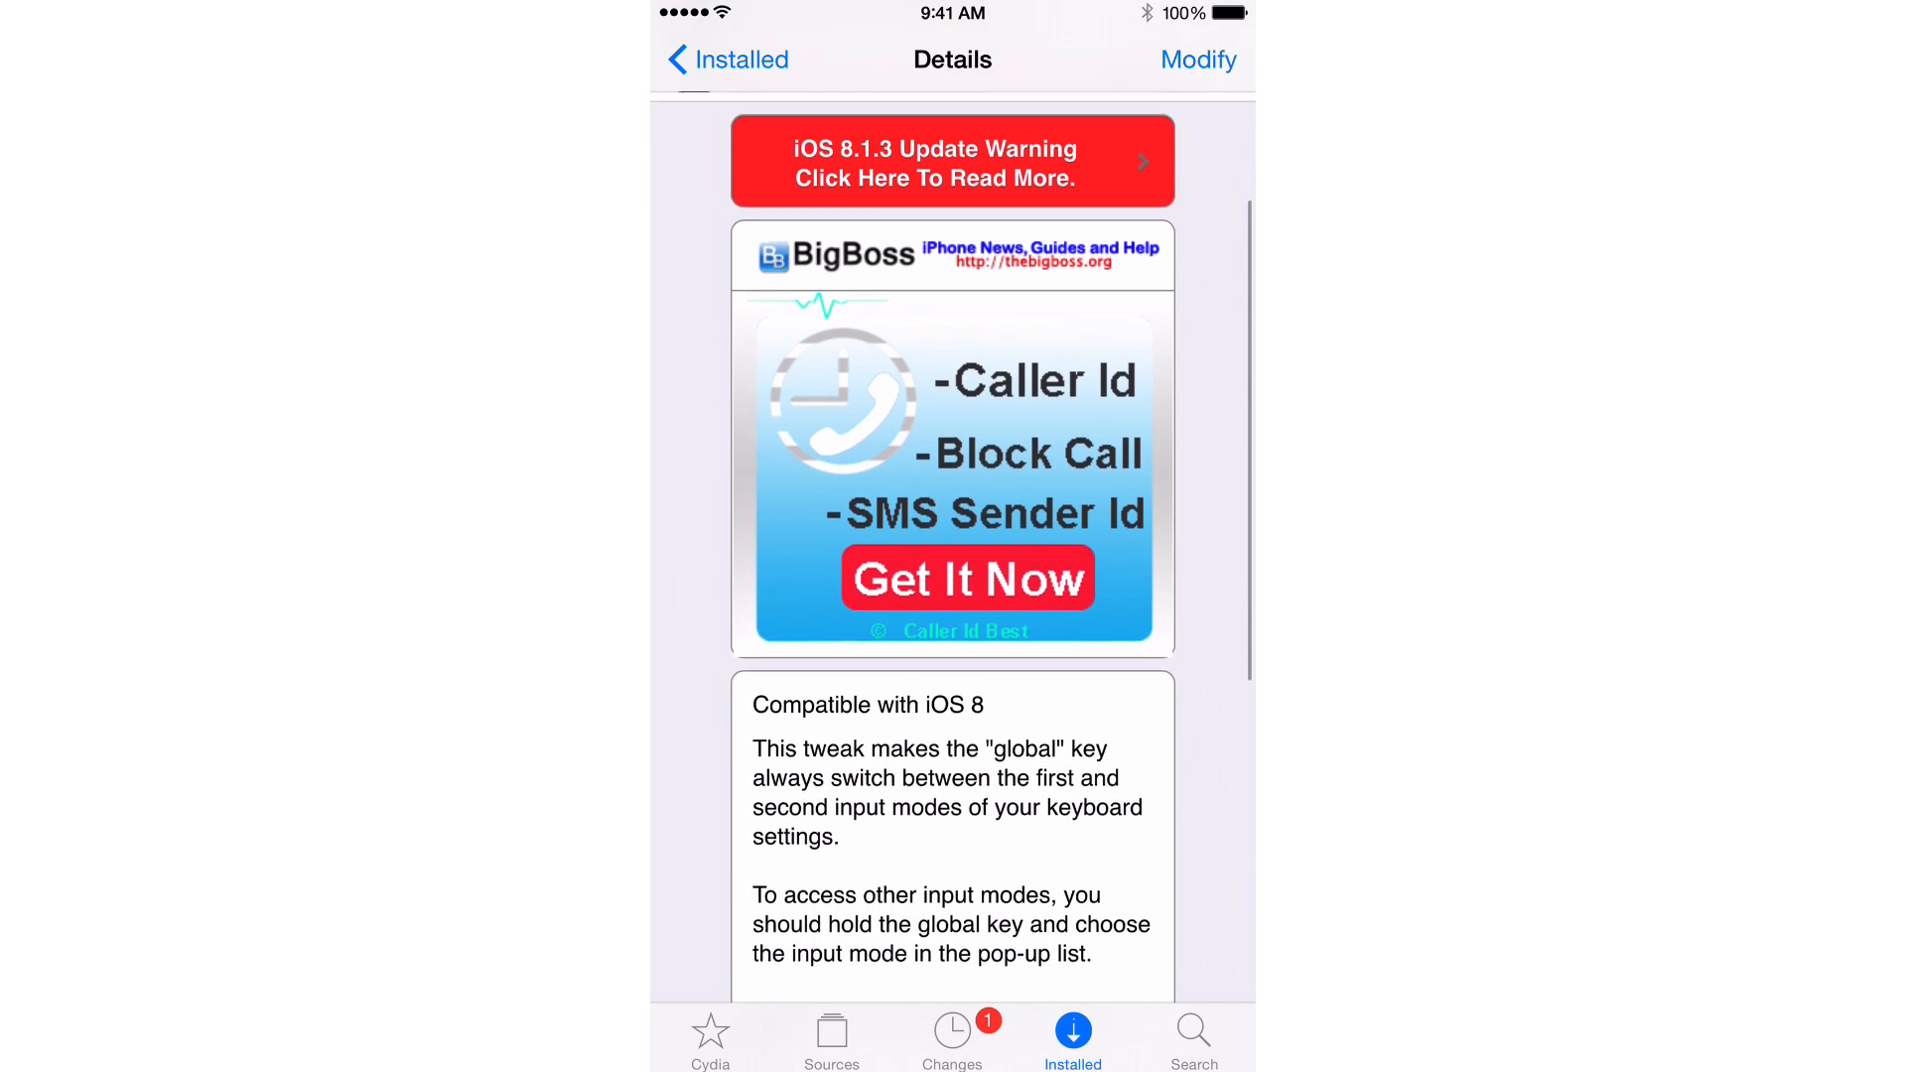
scroll(up, 3)
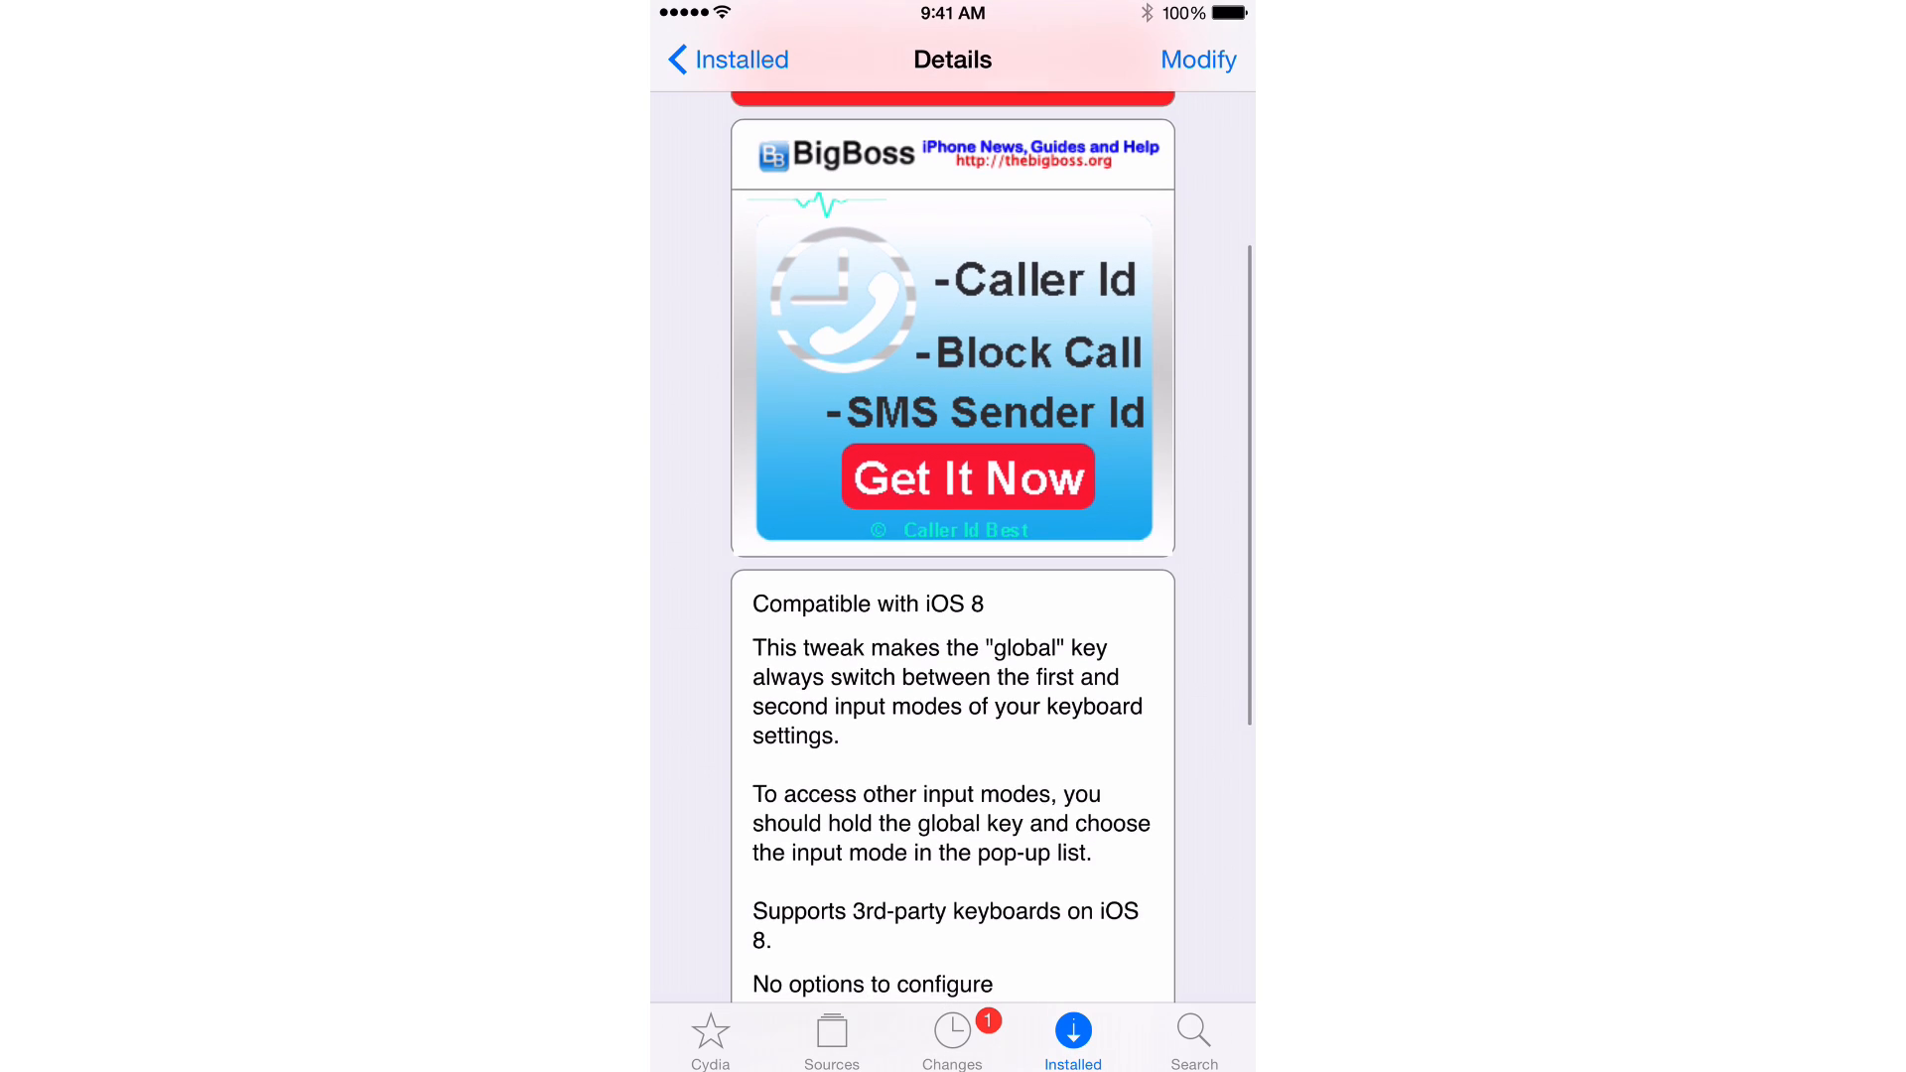
scroll(down, 3)
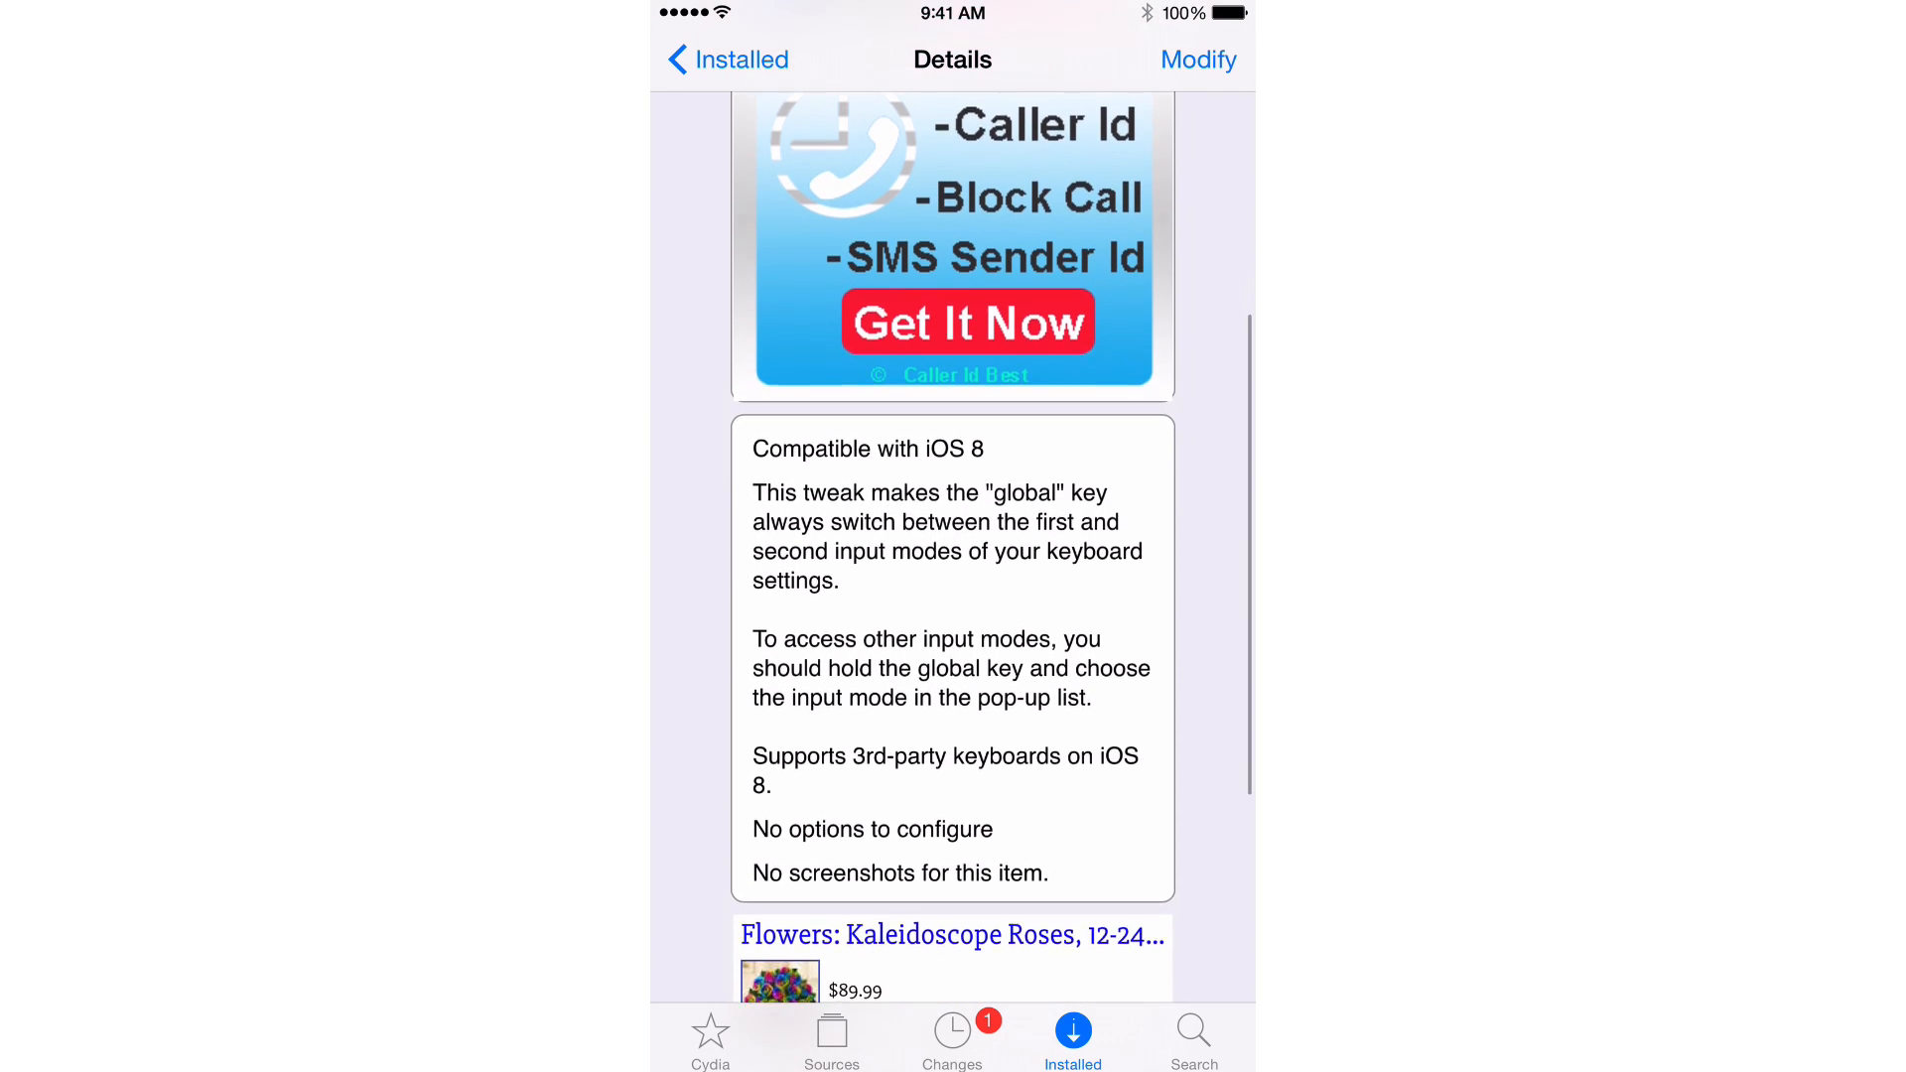